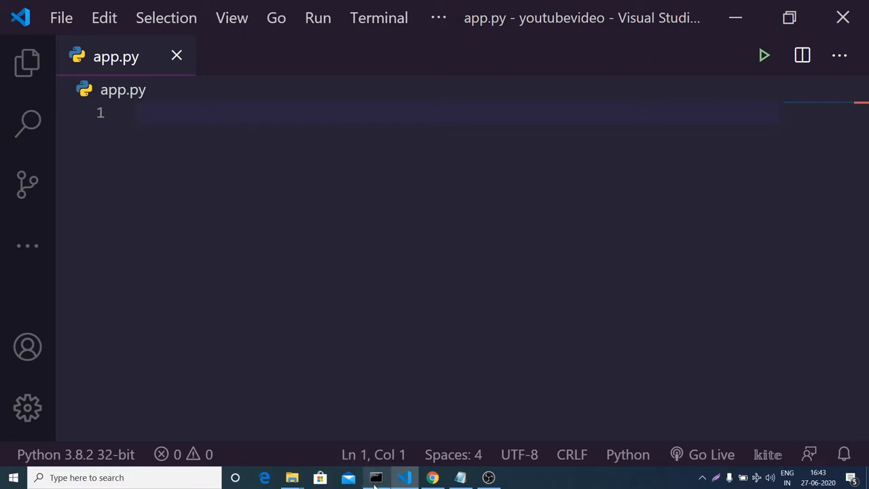
Run 'pip install pillow' in Command Prompt from the youtubevideo project folder
left_click(375, 478)
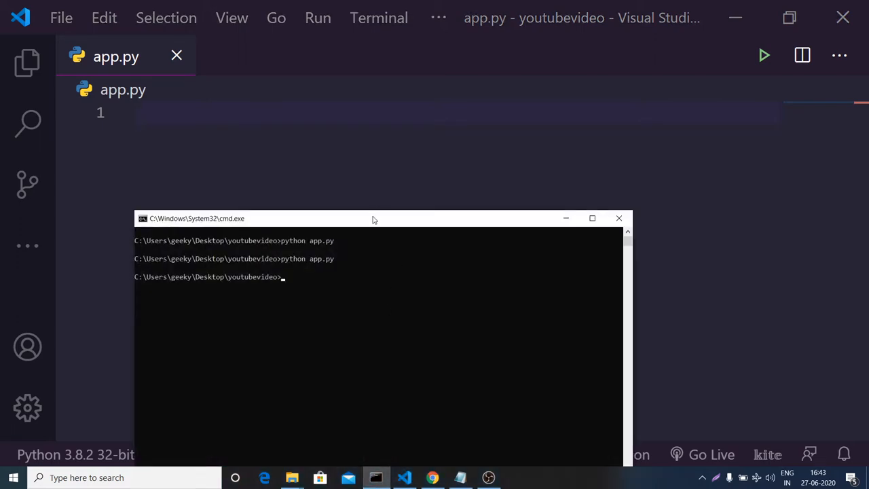
left_click_drag(372, 217, 391, 122)
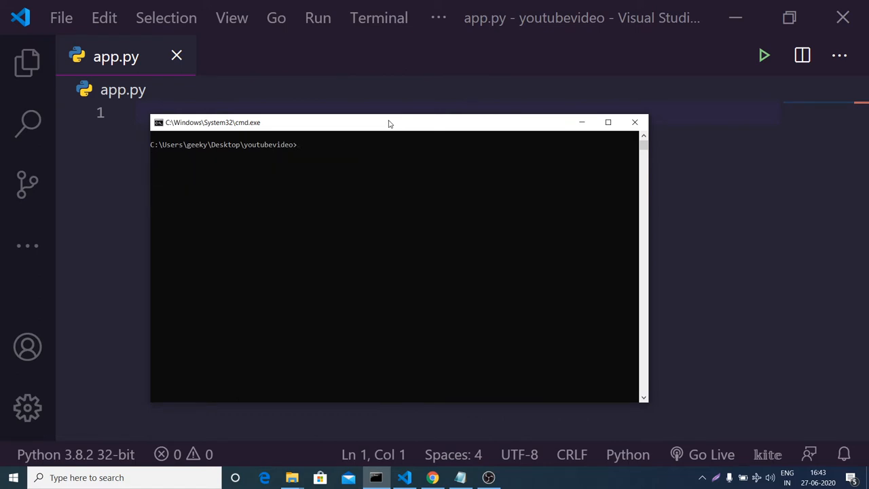
type("pip ins")
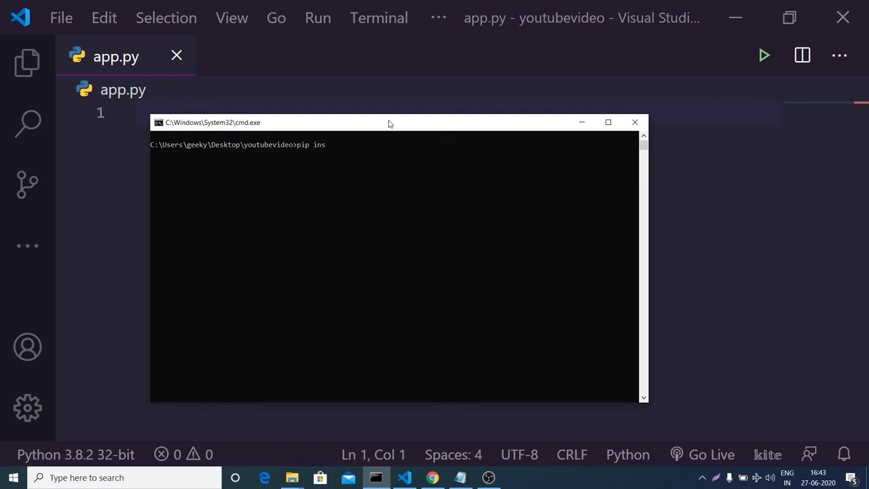
type("tall pi")
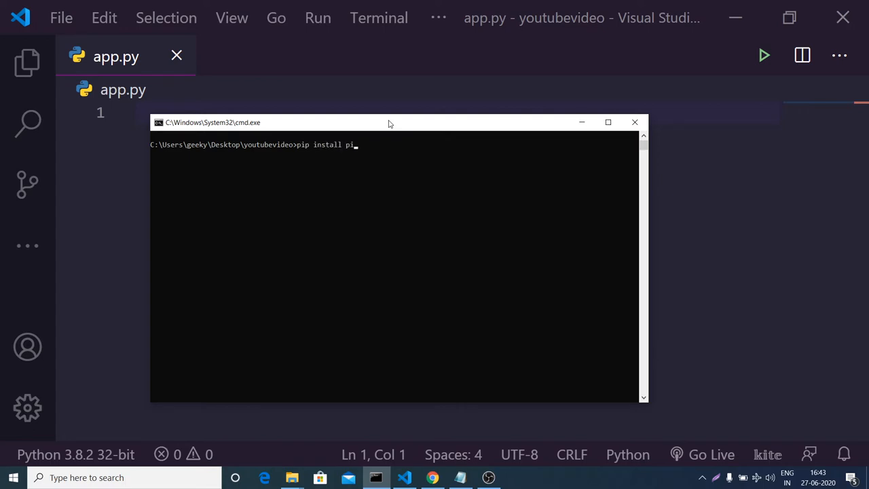
type("llow")
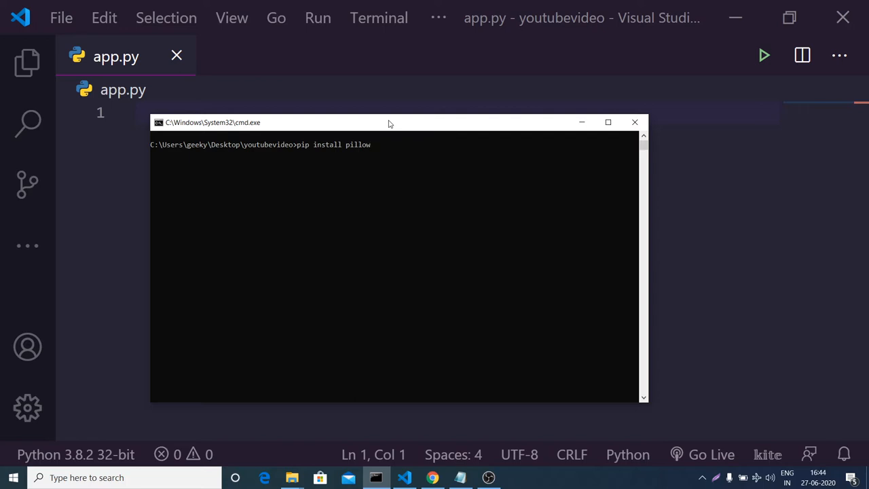
key("Backspace")
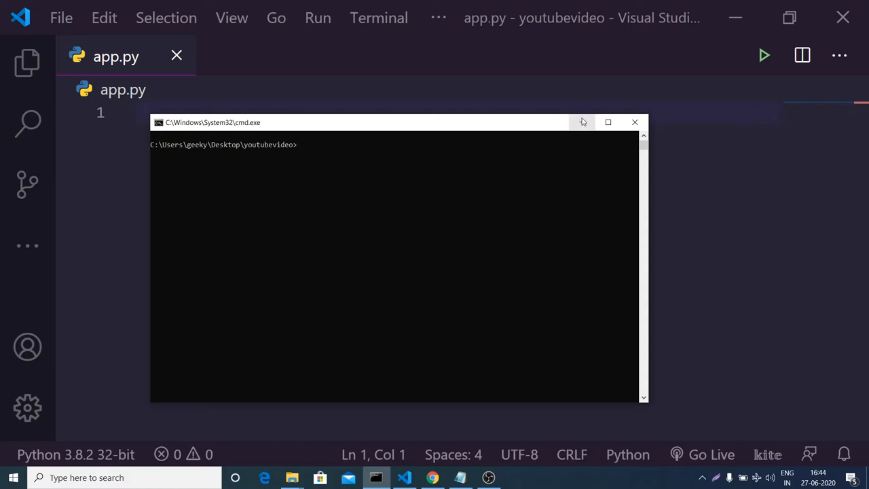
Write 'from PIL import Image' as the first line of app.py, leaving blank lines below
left_click(634, 122)
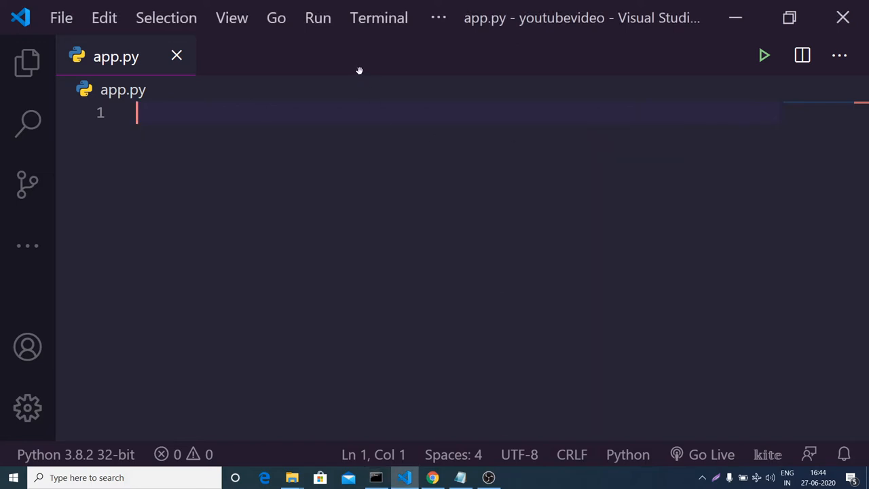
mouse_move(204, 93)
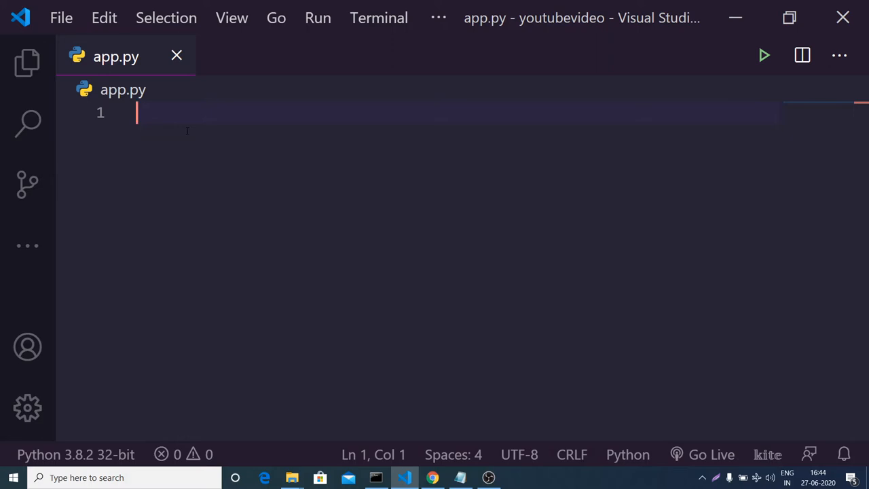
type("from")
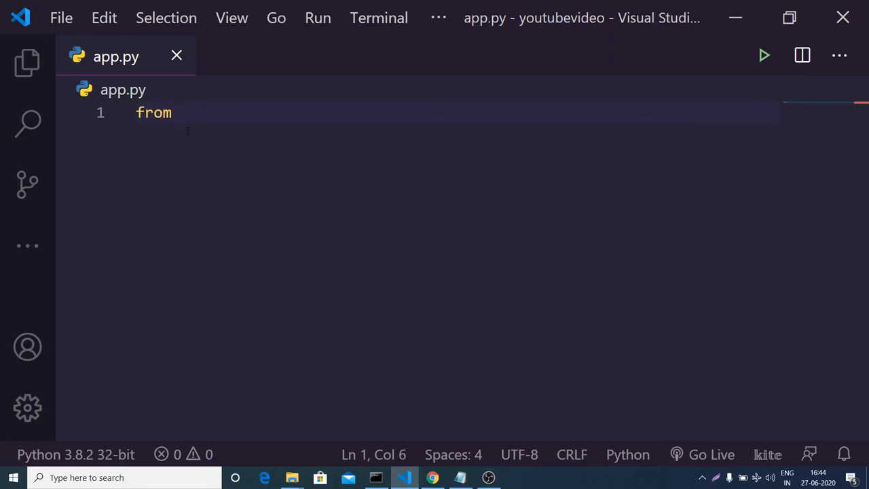
type("P")
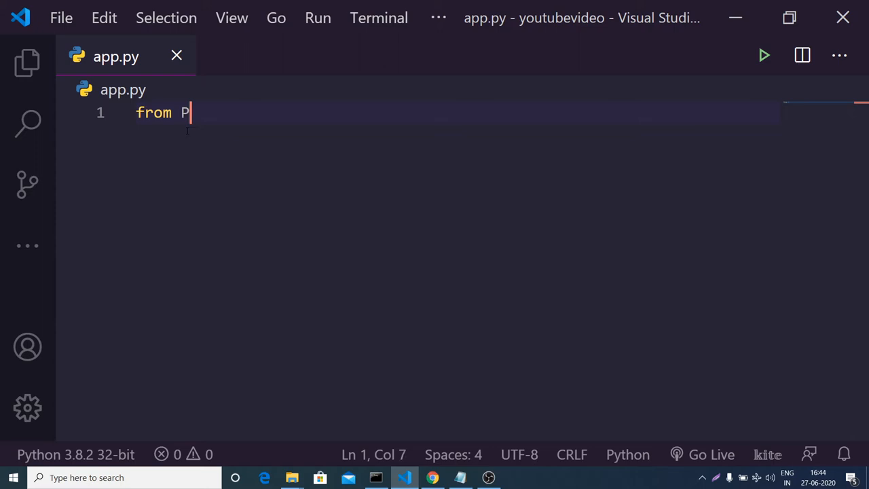
type("IL")
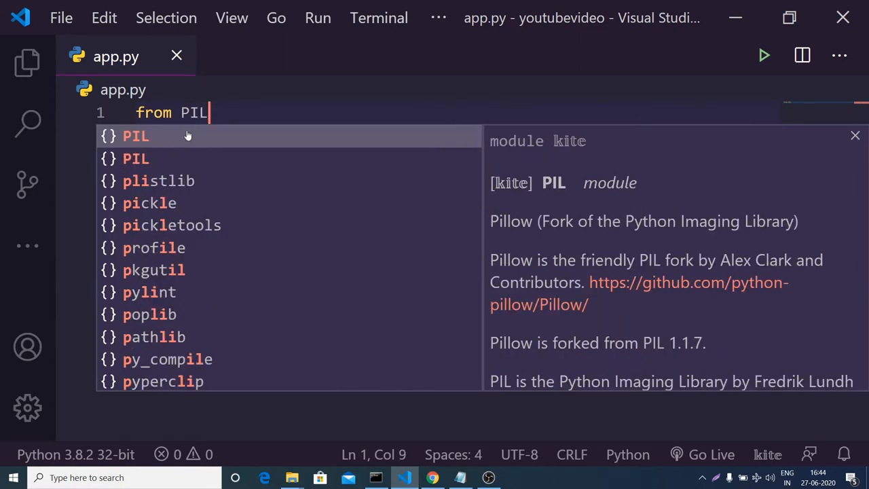
type("\" \"")
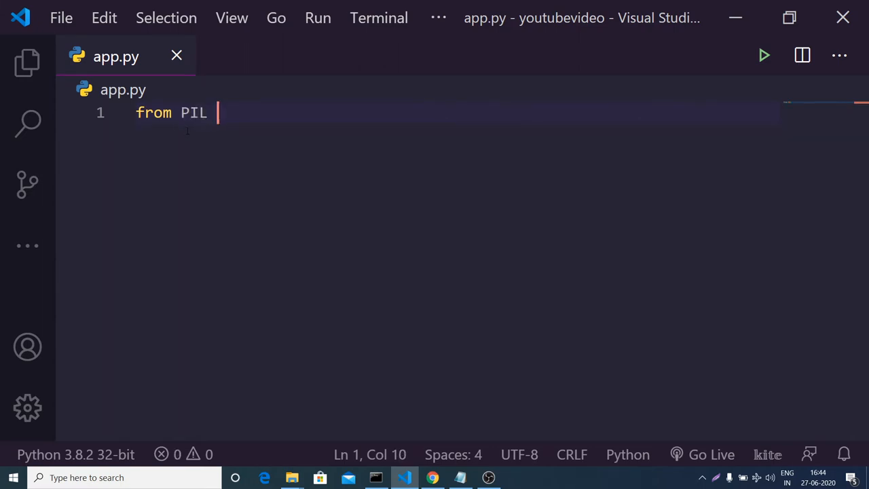
type("import Image")
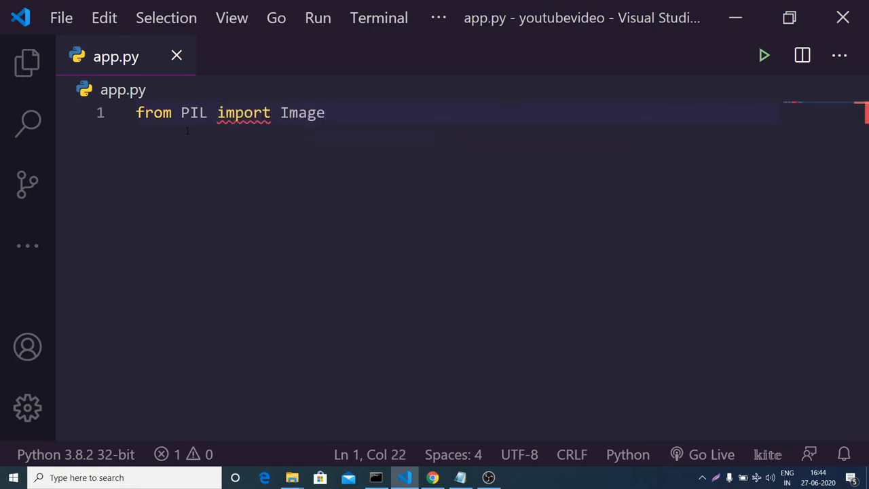
key("Enter")
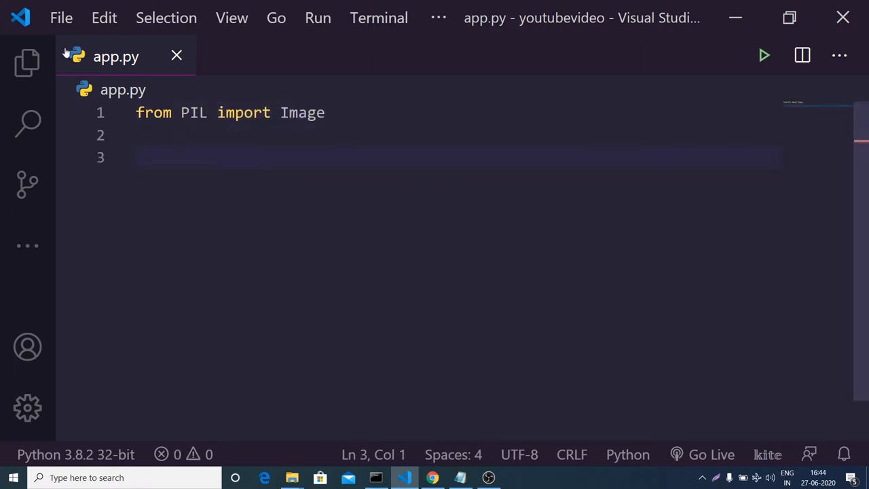
left_click(27, 63)
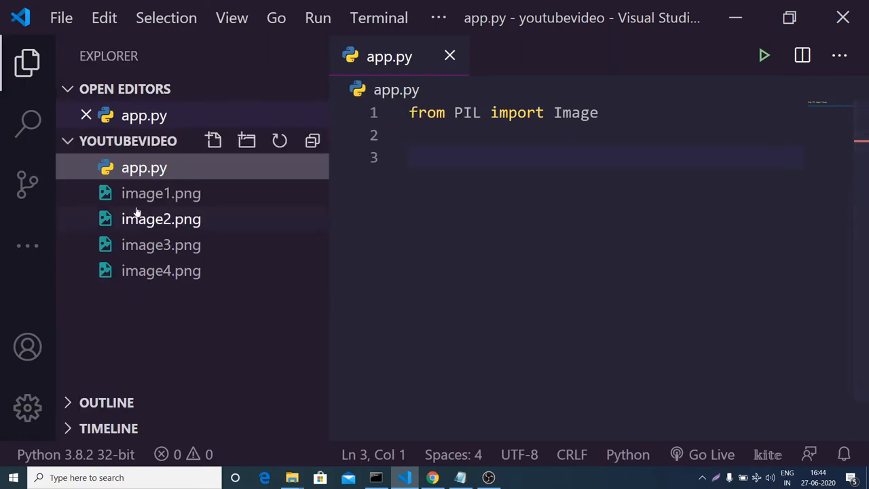
mouse_move(161, 193)
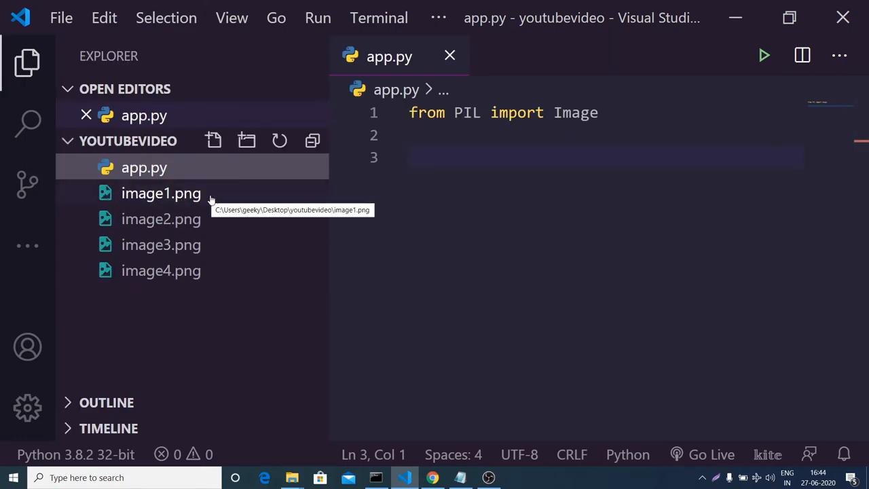
double_click(161, 193)
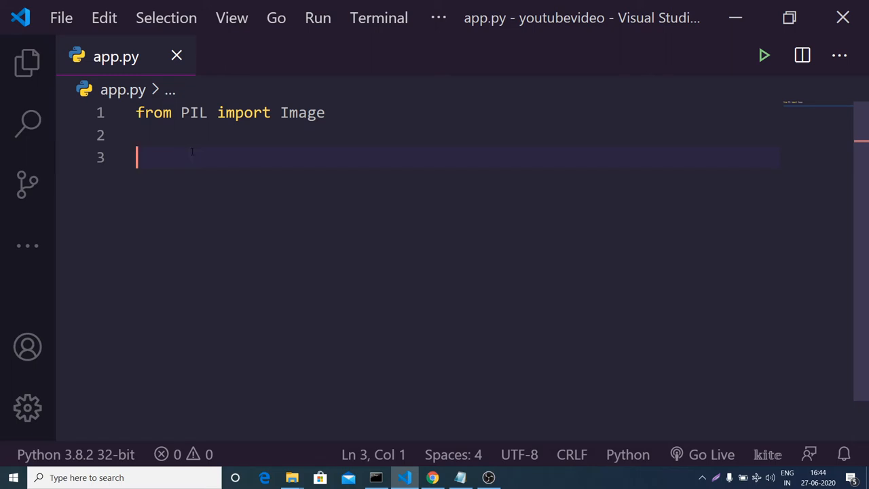
Add image1 = Image.open('image1.png') on line 3 with a new line after it
type("image")
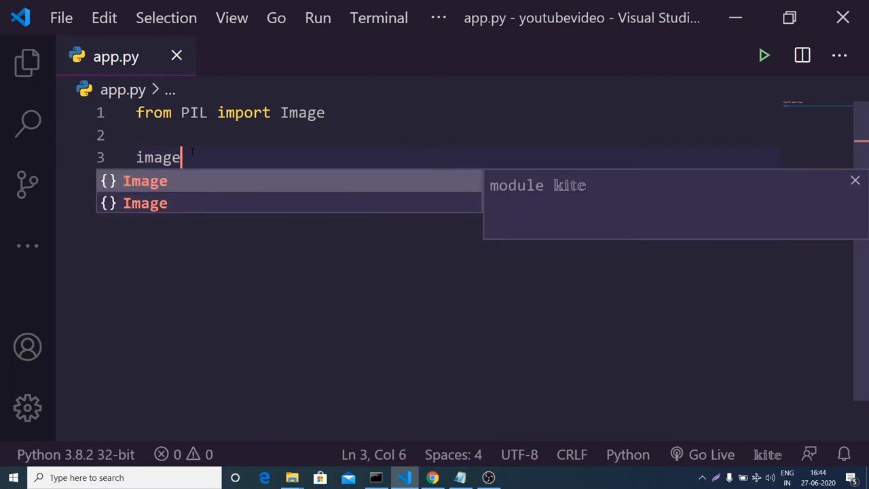
type("1 =")
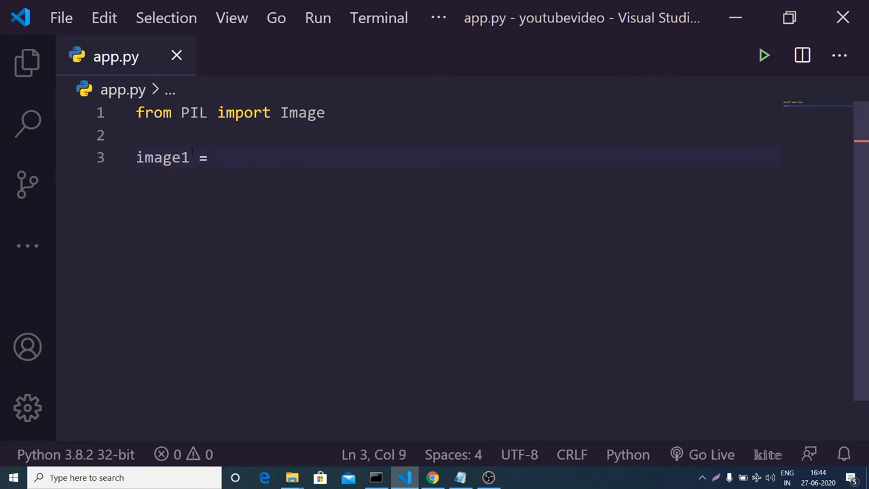
type("Image.open")
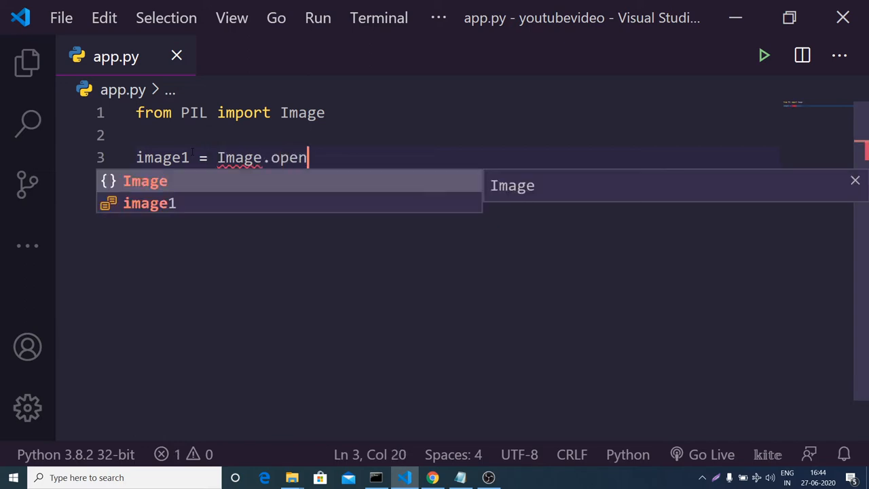
type("()")
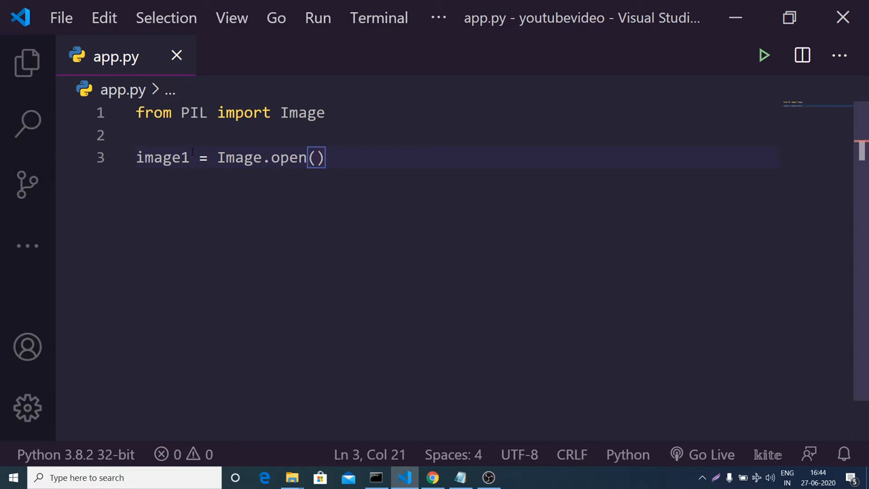
type("'")
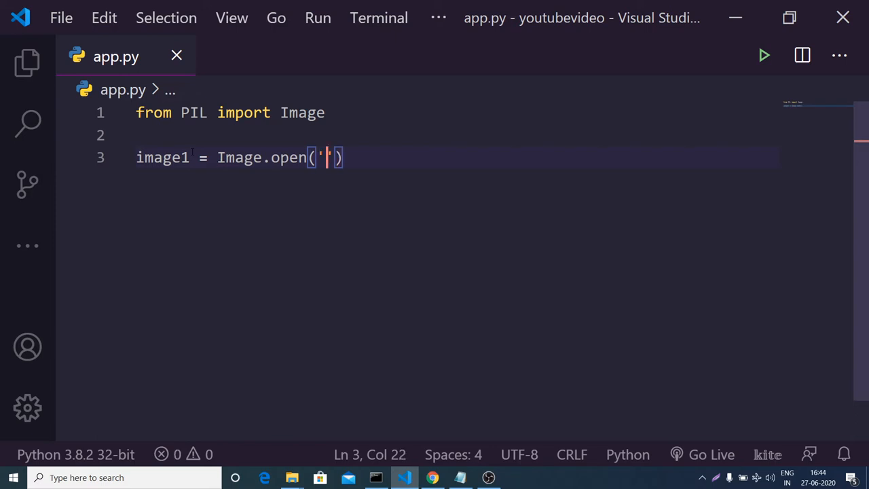
type("image1")
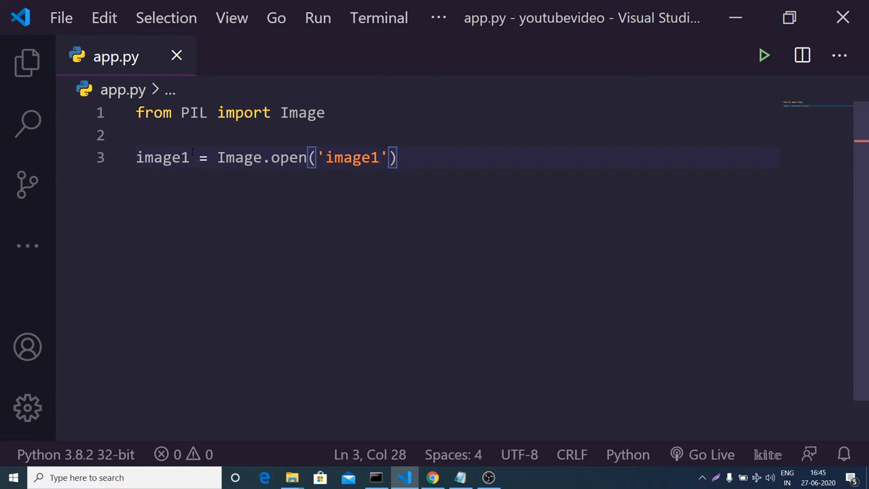
type(".png")
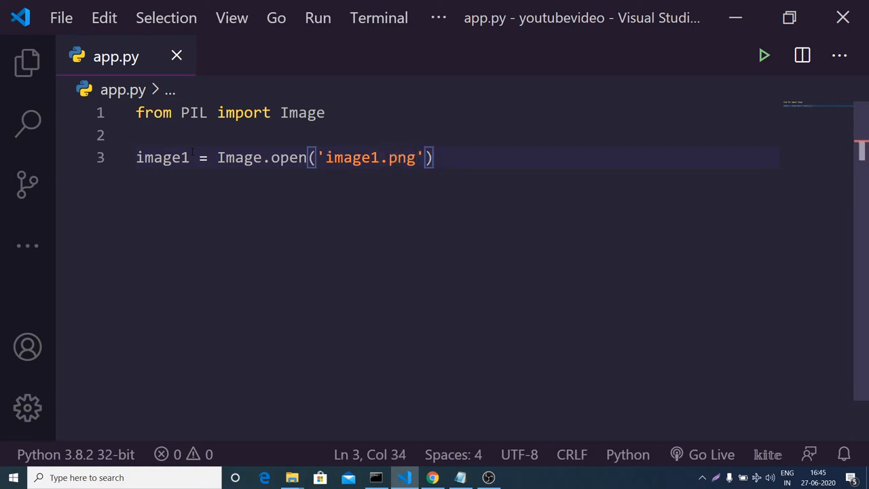
key("Enter")
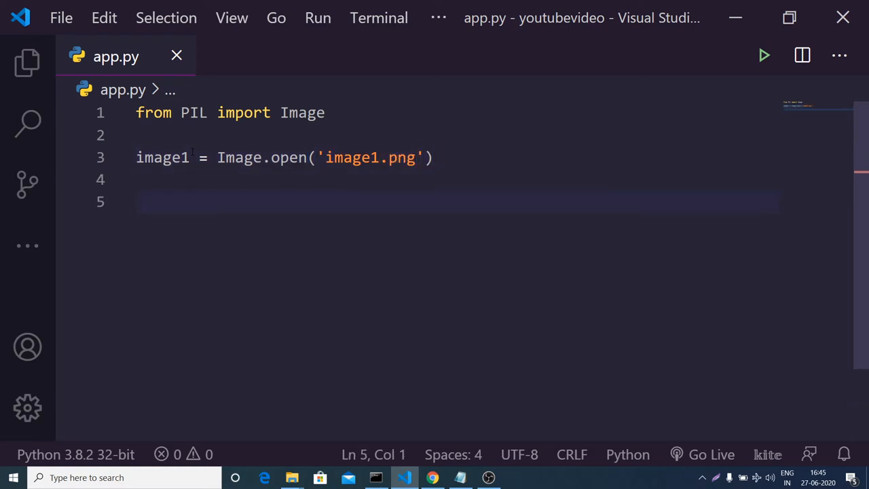
Add img1 = image1.convert('RGB') on line 5 with a new line after it
type("img")
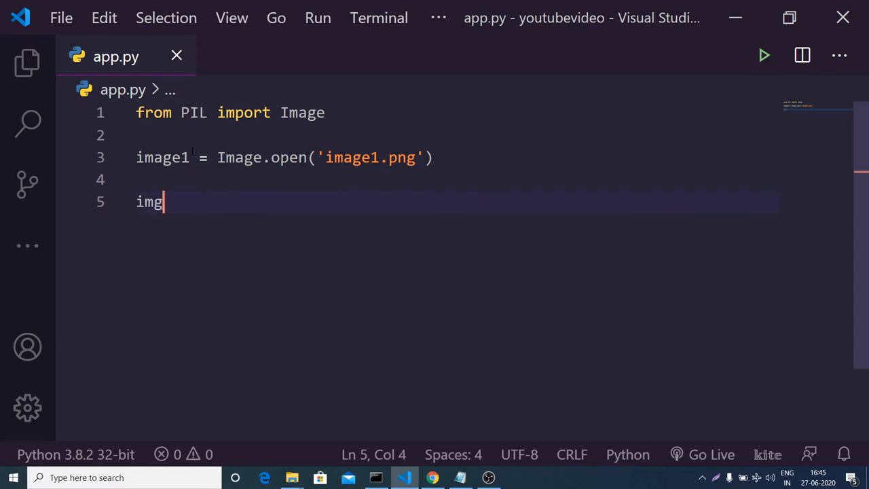
type("1")
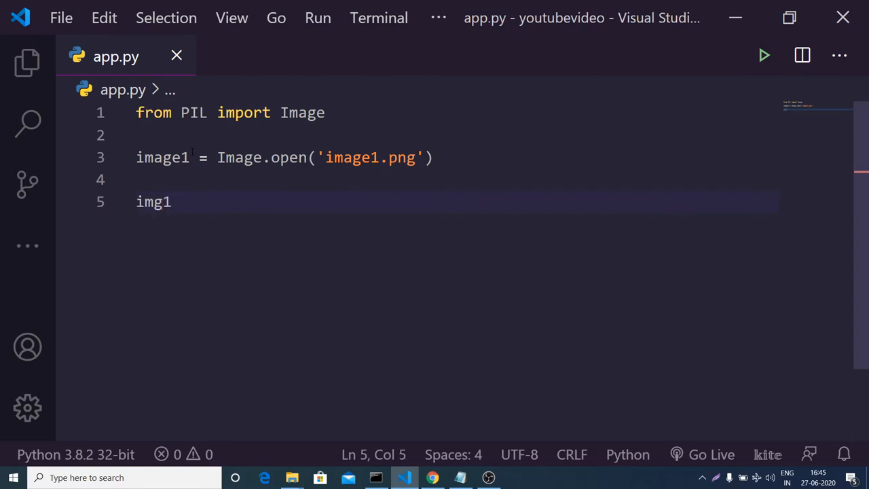
type("=")
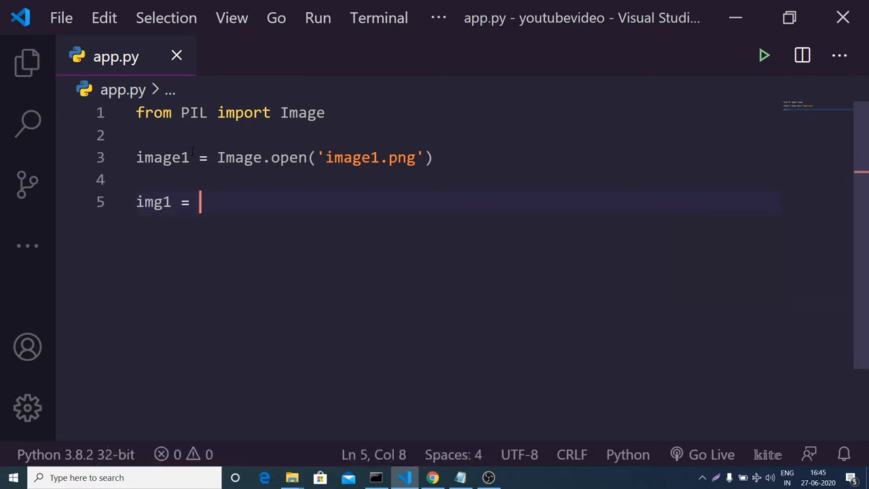
type("image1")
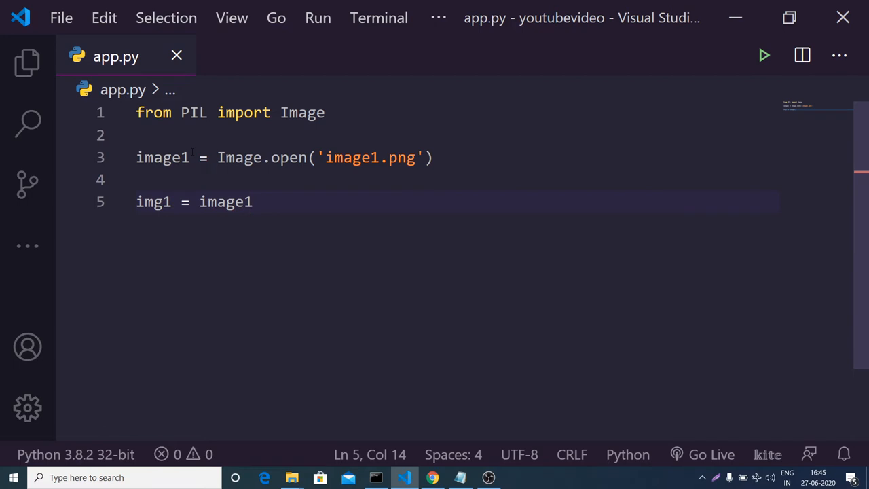
type(".convert(")
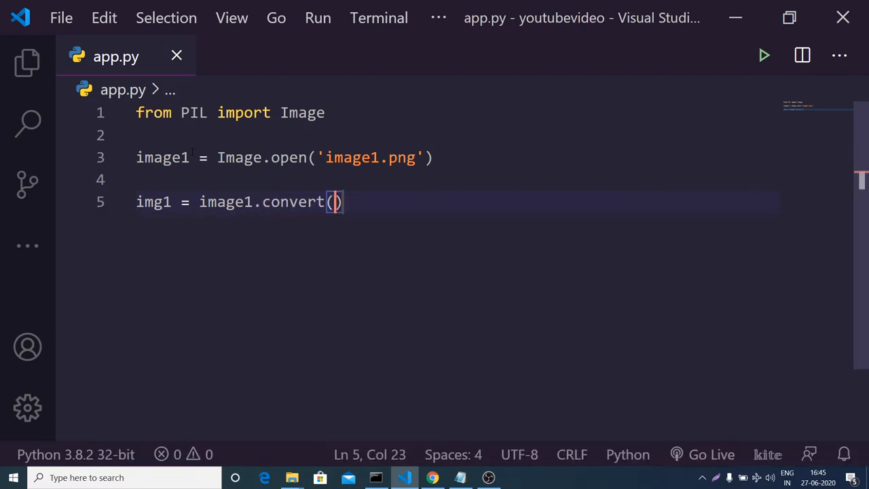
type("''")
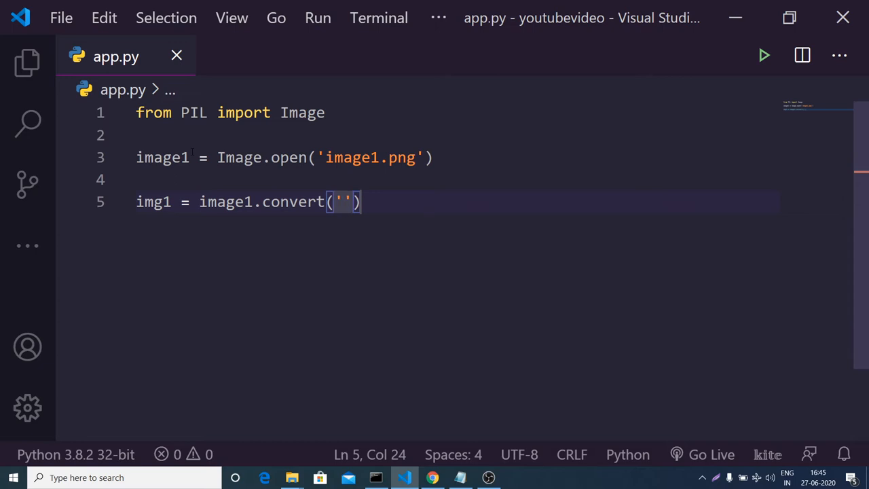
type("RGB")
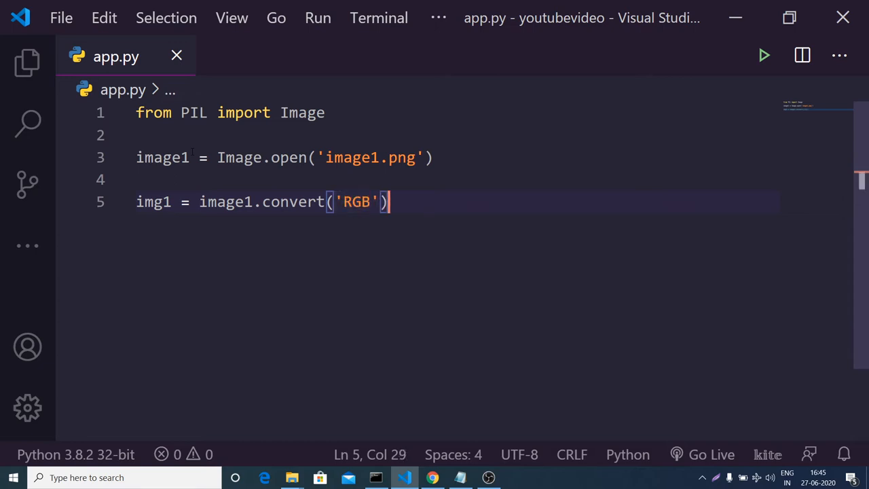
key("Enter")
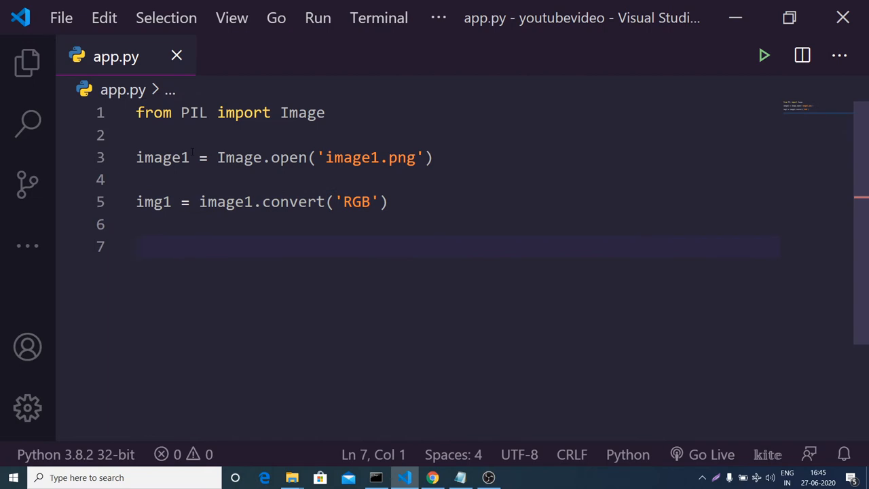
Add img1.save("output.pdf") on line 7
type("img")
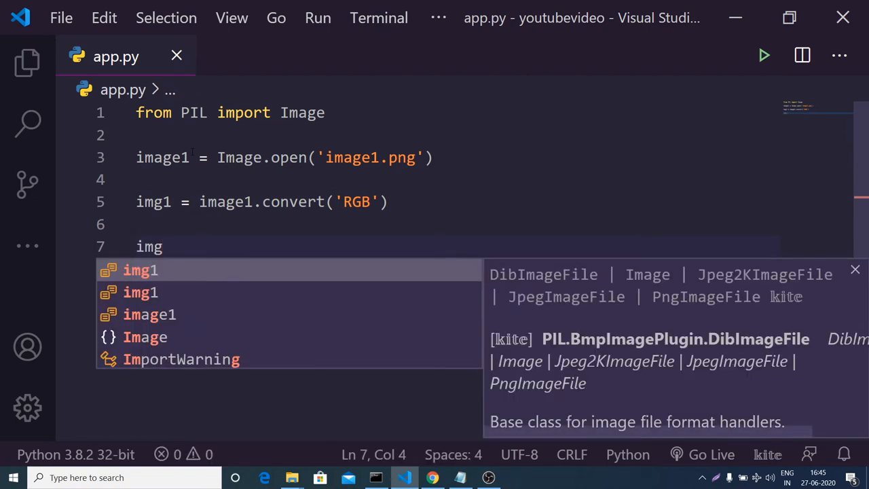
type("1.save(\"o")
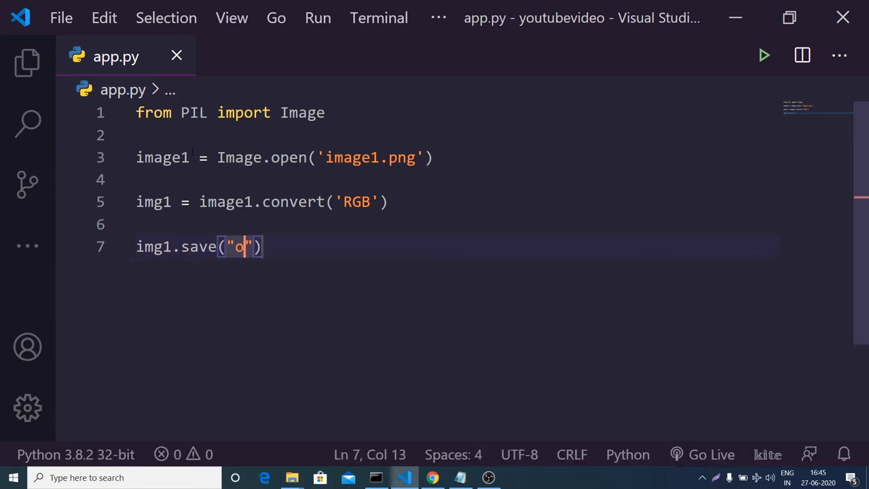
type("utput.pdf")
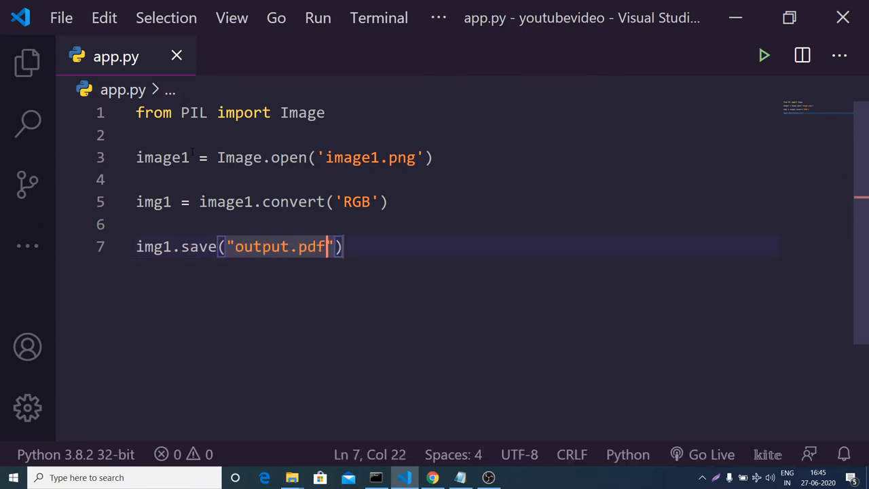
mouse_move(61, 17)
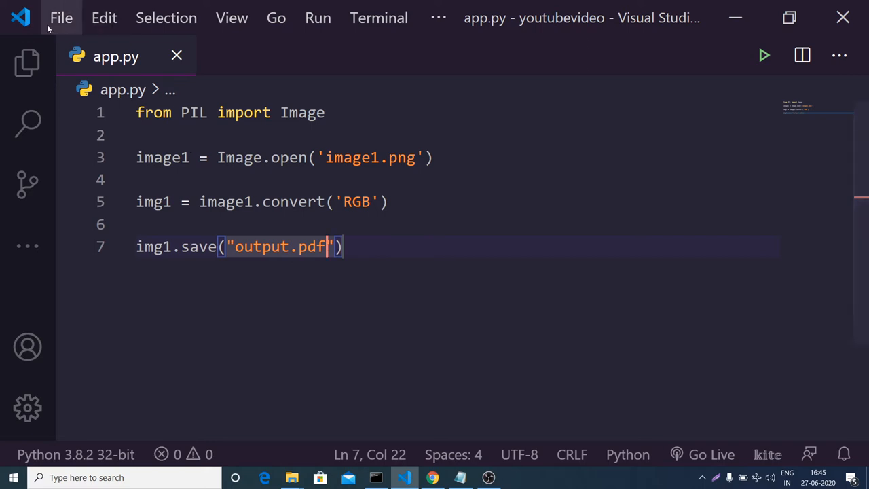
Run 'python app.py' in Command Prompt to generate output.pdf in the youtubevideo folder
left_click(27, 62)
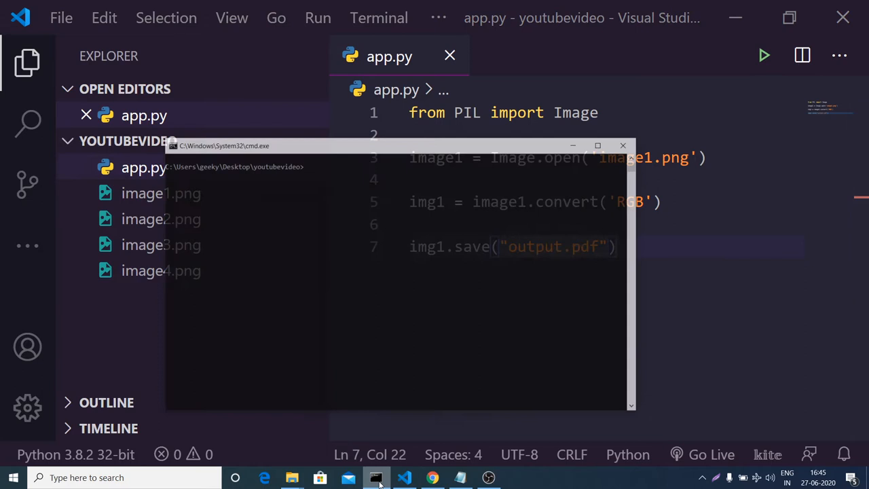
left_click_drag(225, 146, 271, 122)
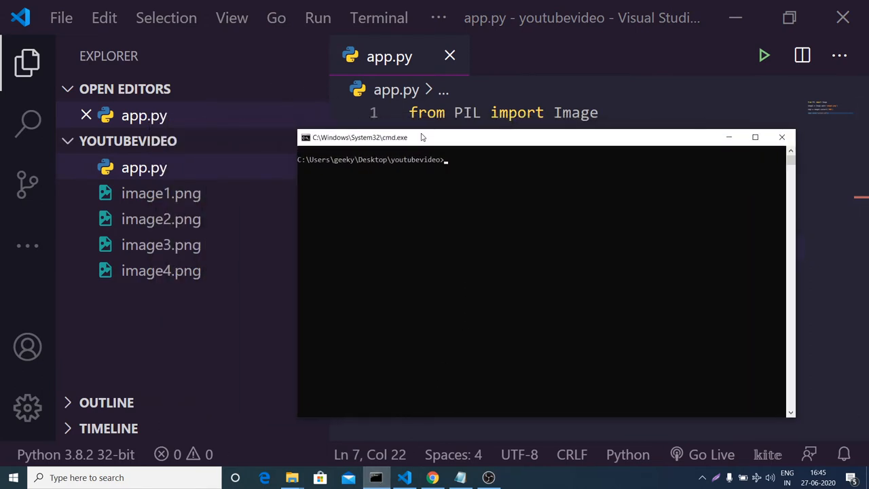
type("py")
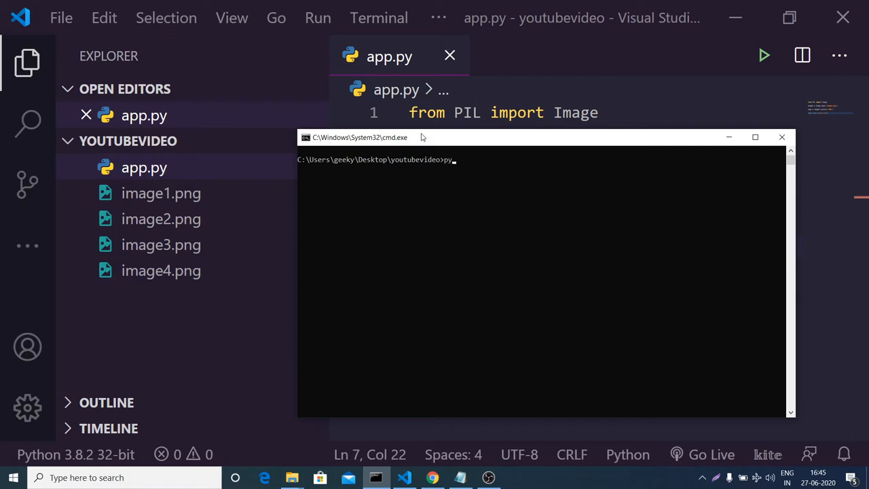
type("python app.py")
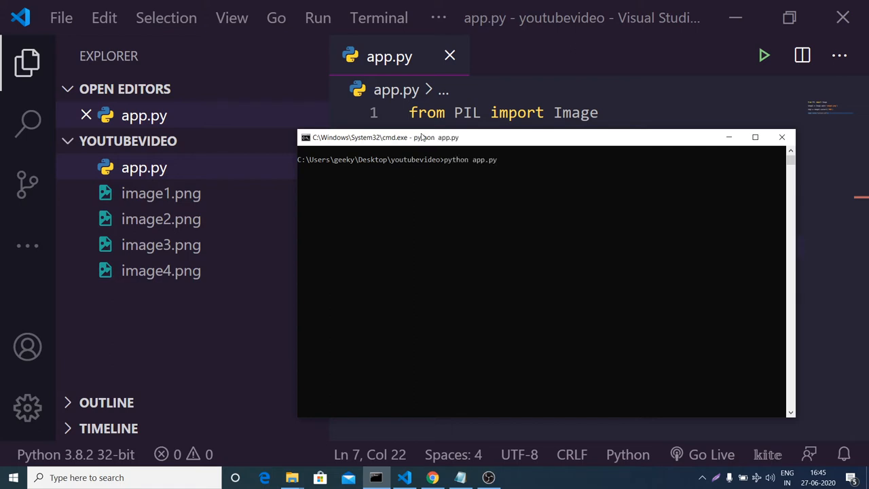
key("enter")
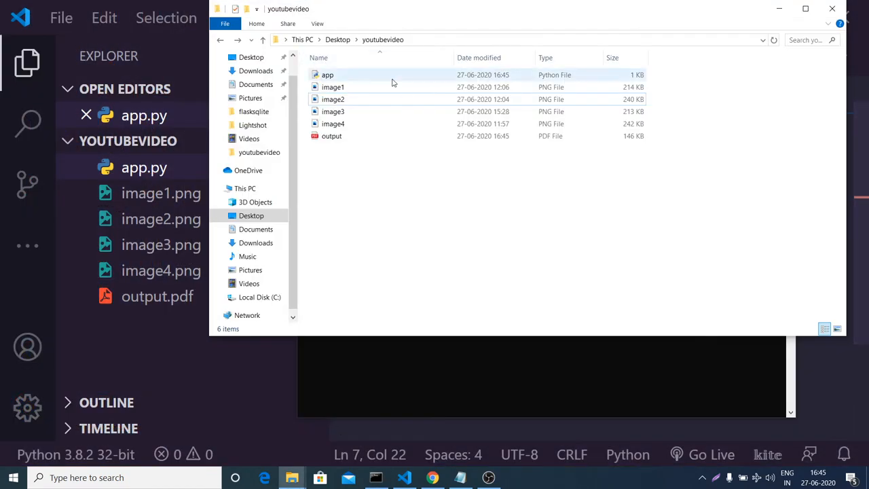
mouse_move(332, 136)
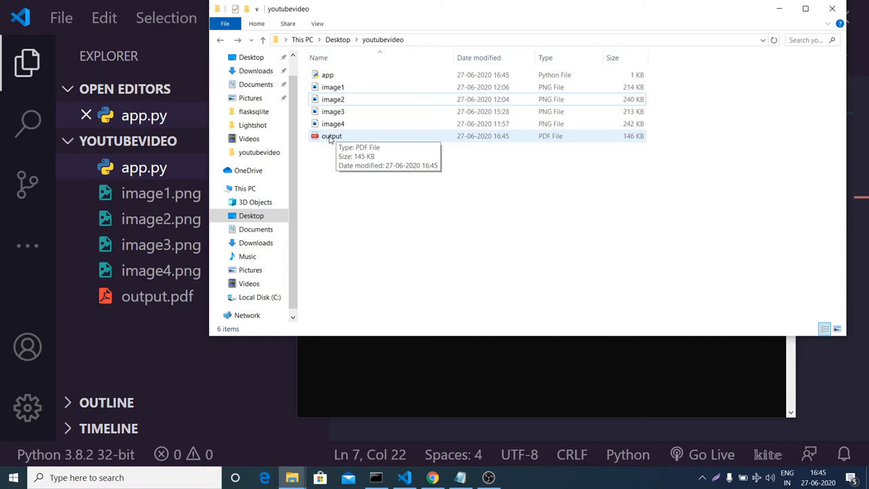
Open output.pdf from the youtubevideo folder with Google Chrome
right_click(331, 136)
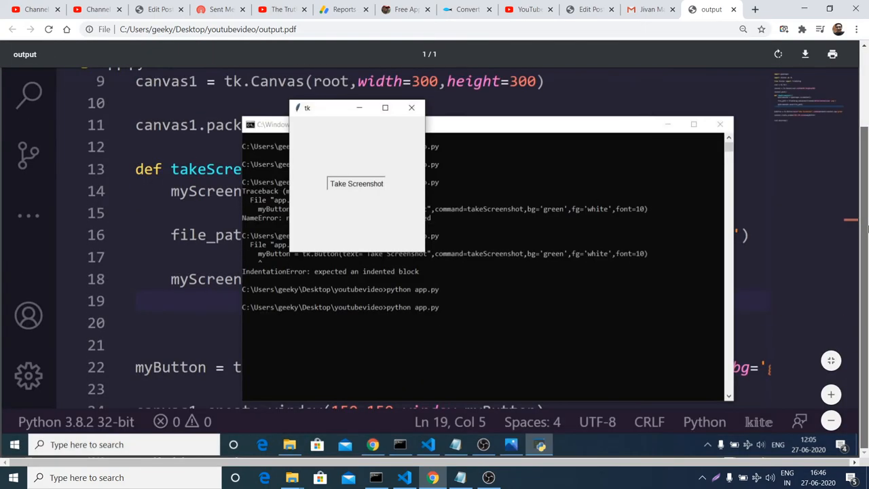
mouse_move(442, 121)
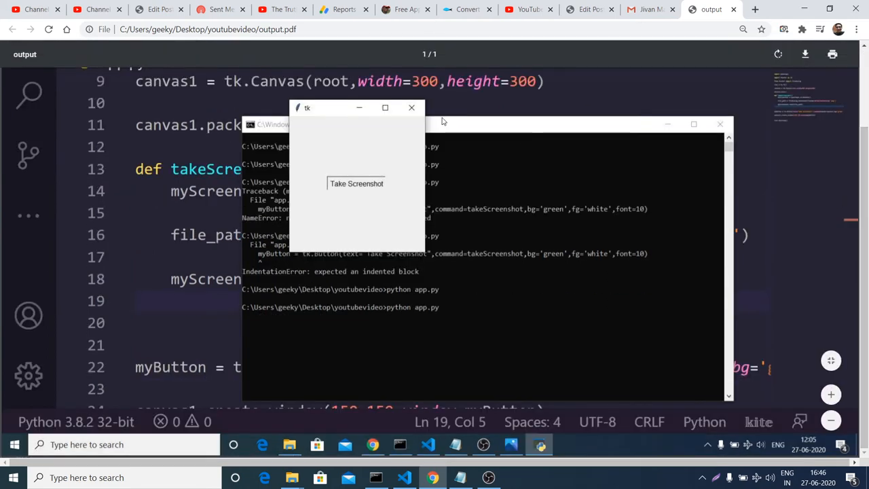
mouse_move(415, 76)
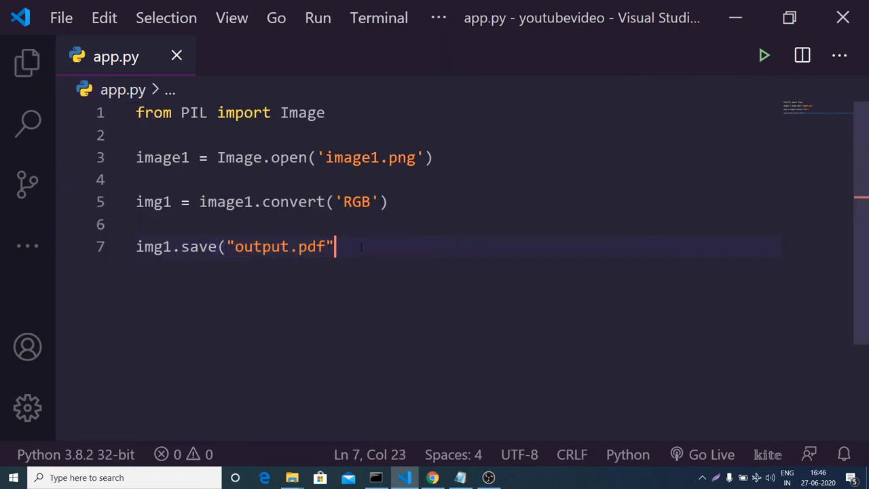
Add lines opening image2.png as image2 and image3.png as image3
key("ctrl+shift+k")
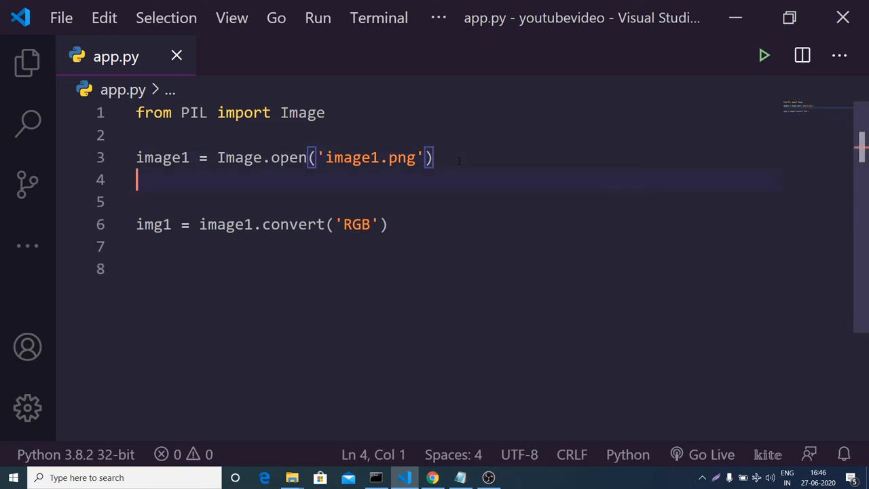
type("image2")
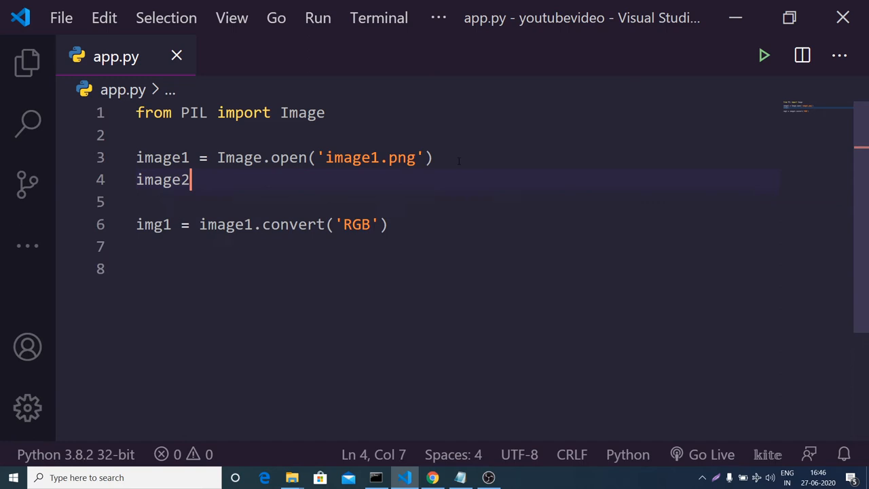
type("= Image.open('")
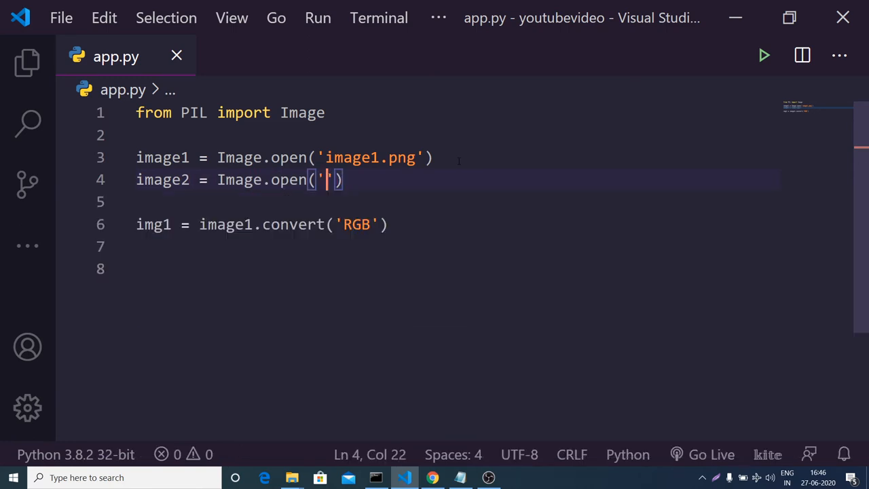
type("image2.png")
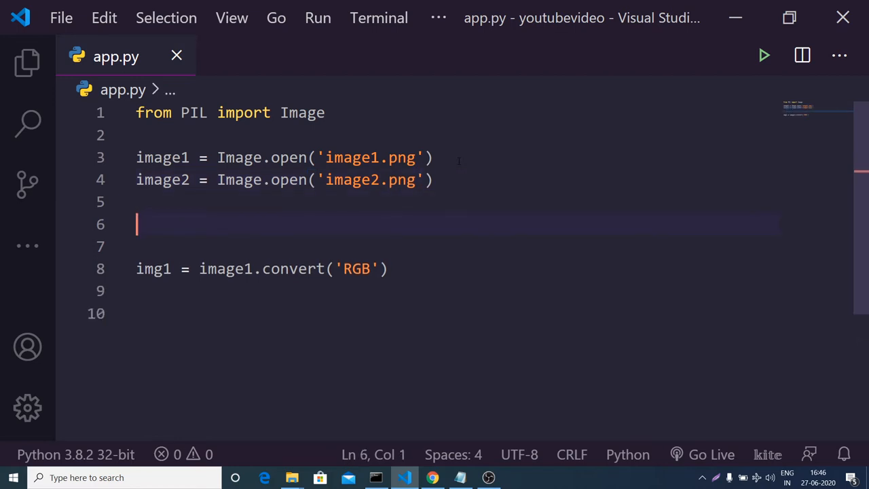
type("image3 =")
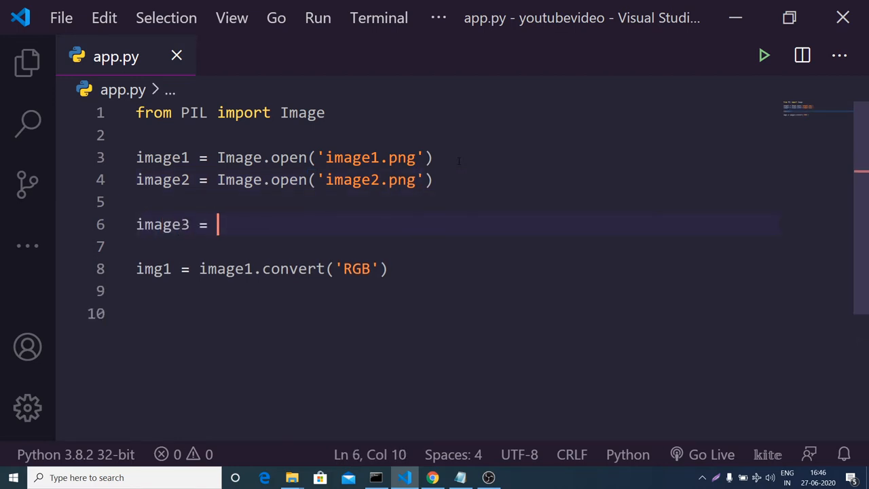
type("Ima")
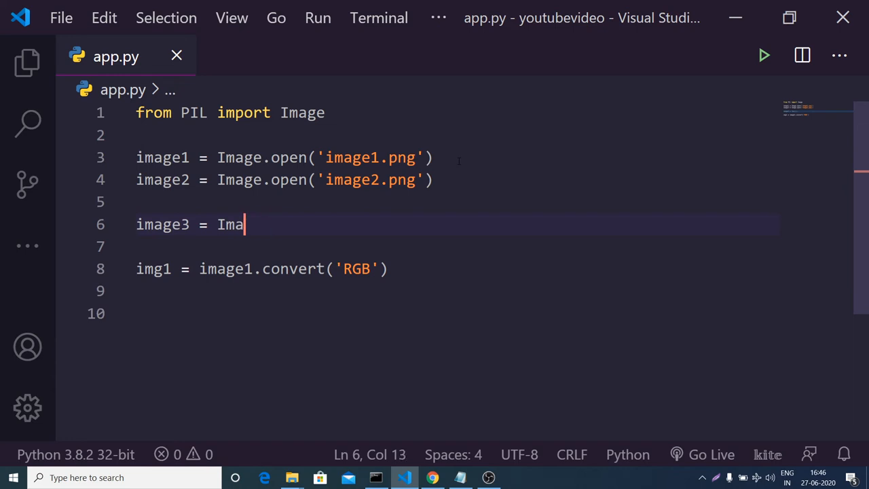
type("ge.open(")
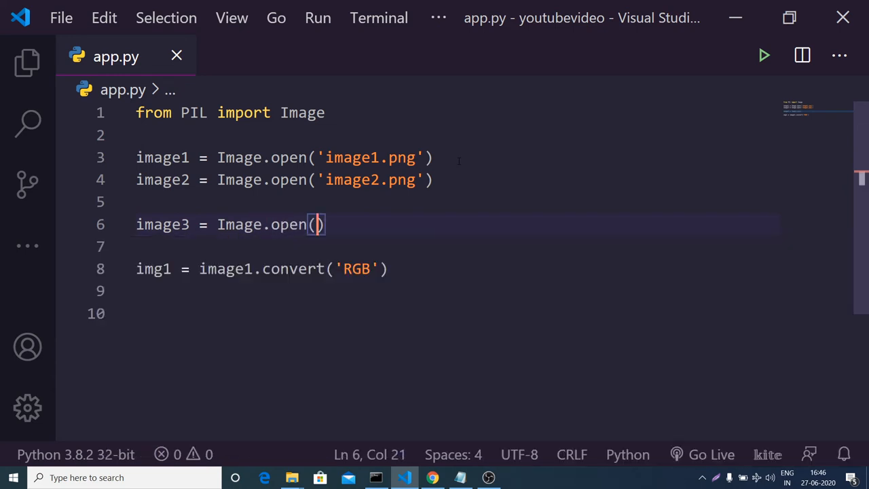
type("'image3'")
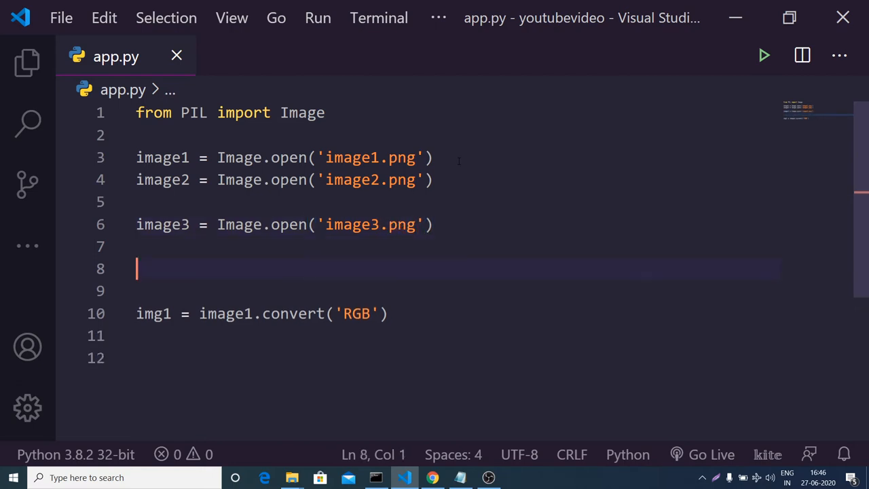
Add image4 = Image.open('image4.png') so all four images load
type("image4 =")
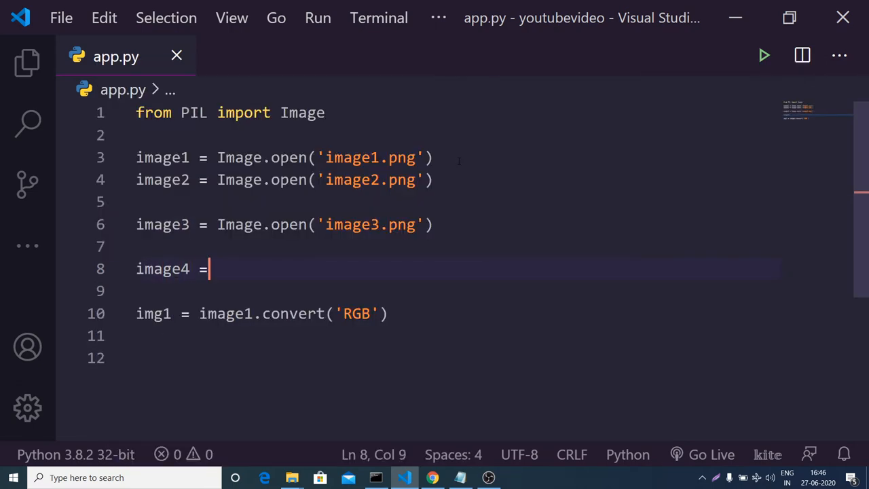
type("Image.open('im")
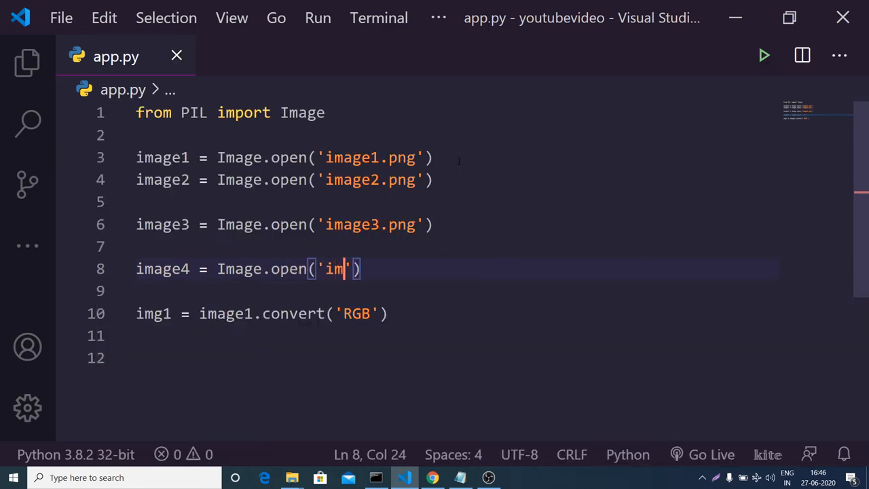
type("age4.png")
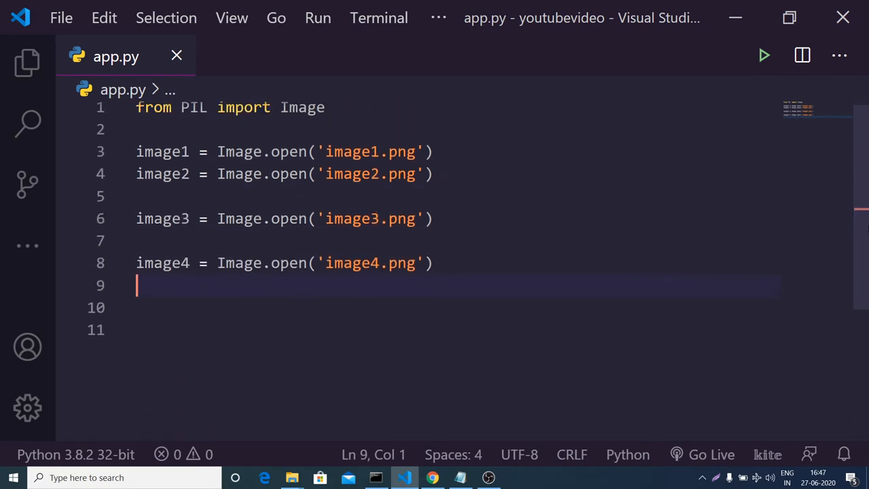
Define imglist = [image2,image3,image4] on line 10
type("img")
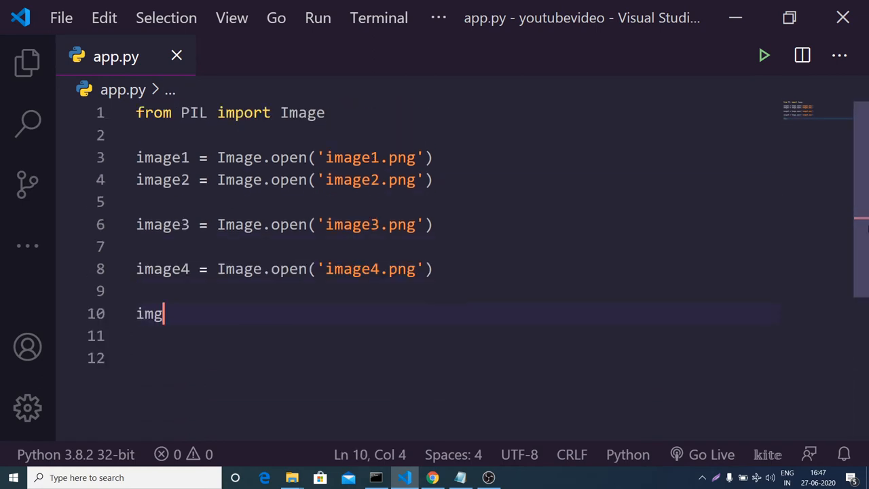
type("list = [")
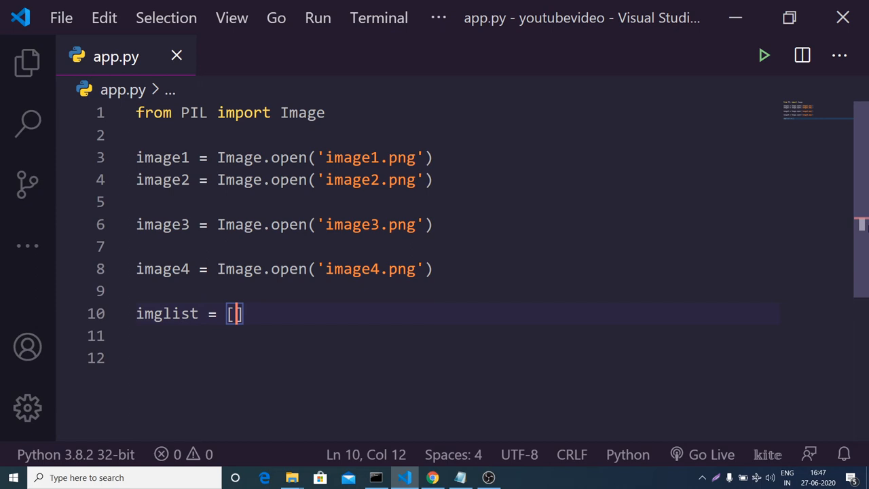
type("img2")
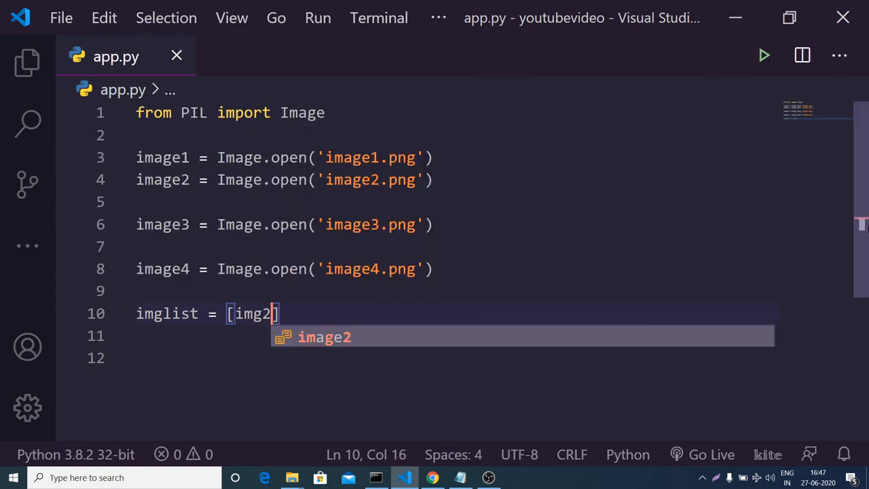
key("Backspace")
type("age2,image3,image4")
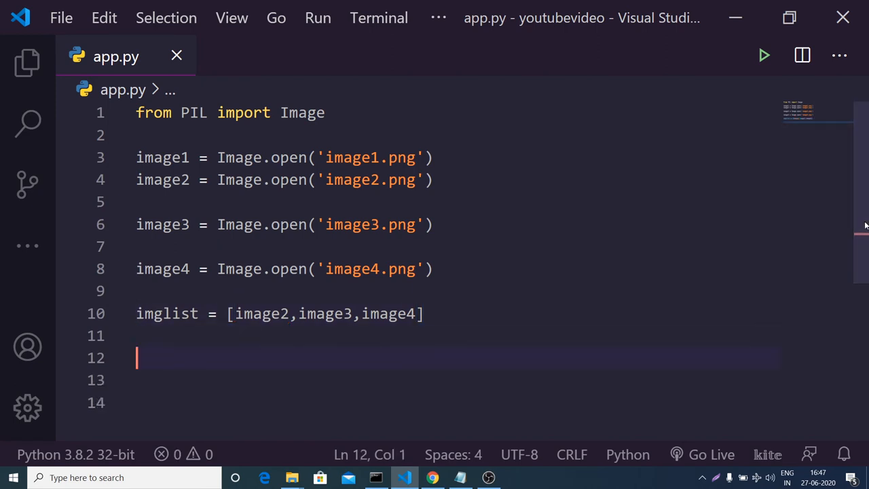
Write image1.save("multiple.pdf", save_all=True, on line 12
scroll("down", 3)
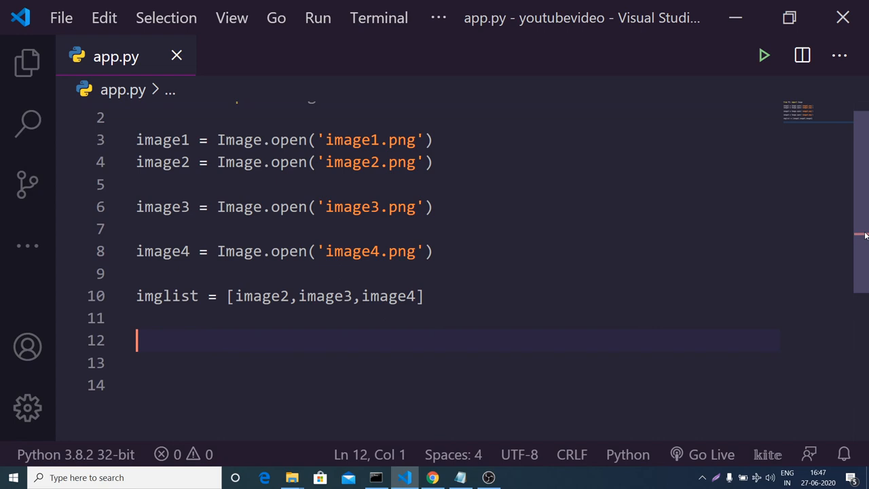
type("image1.save(")
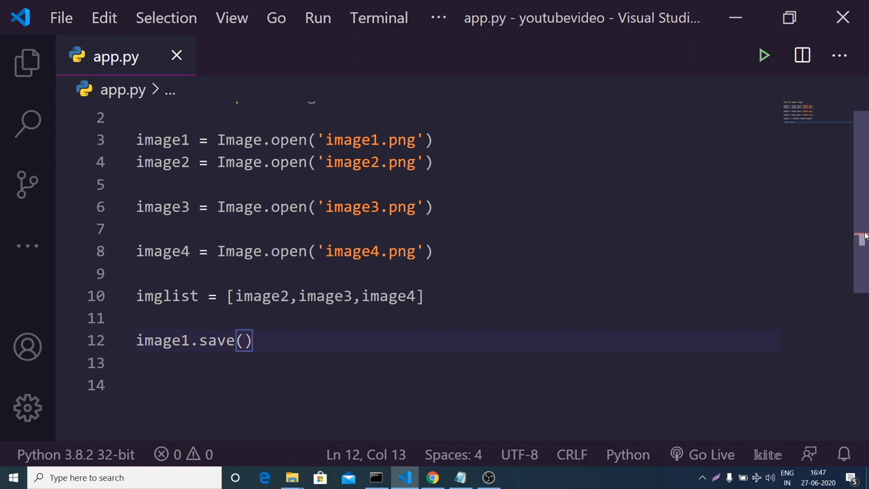
type("\"\"")
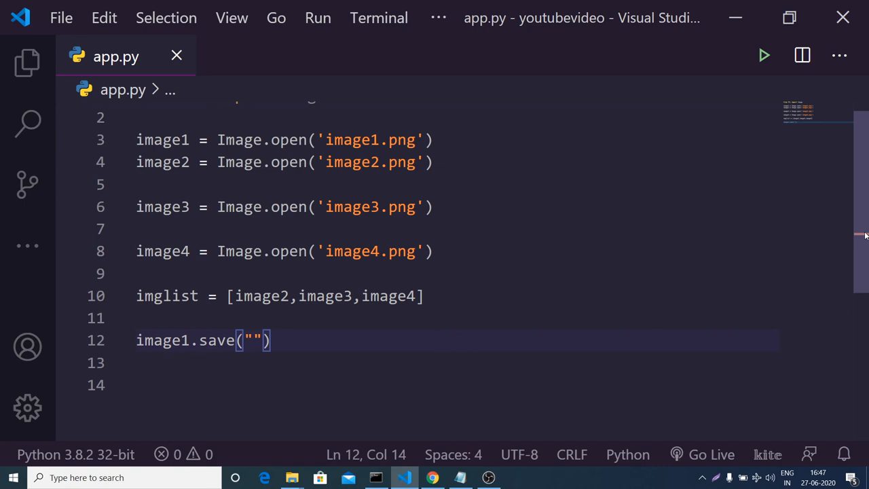
type("multiple.p")
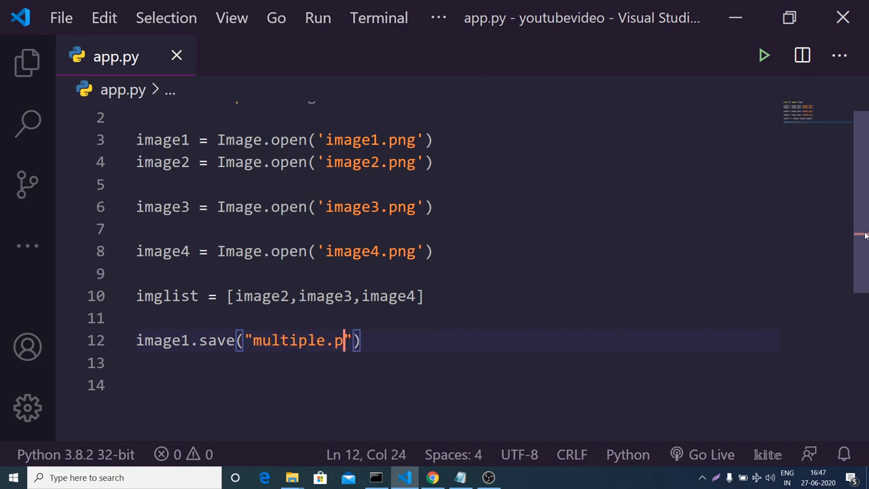
type("df")
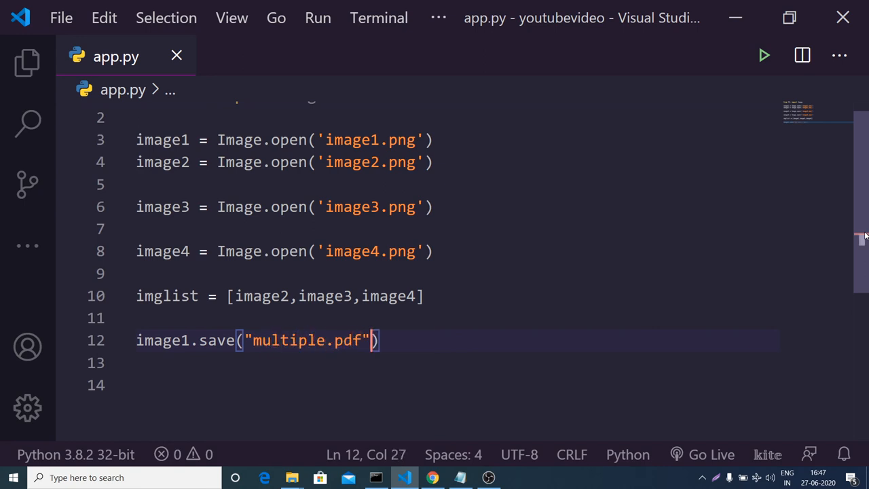
type(",")
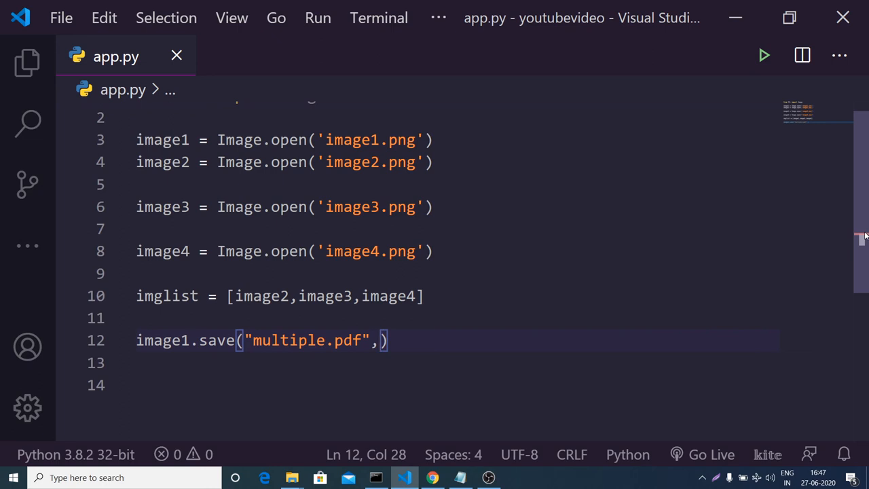
type("save_all=")
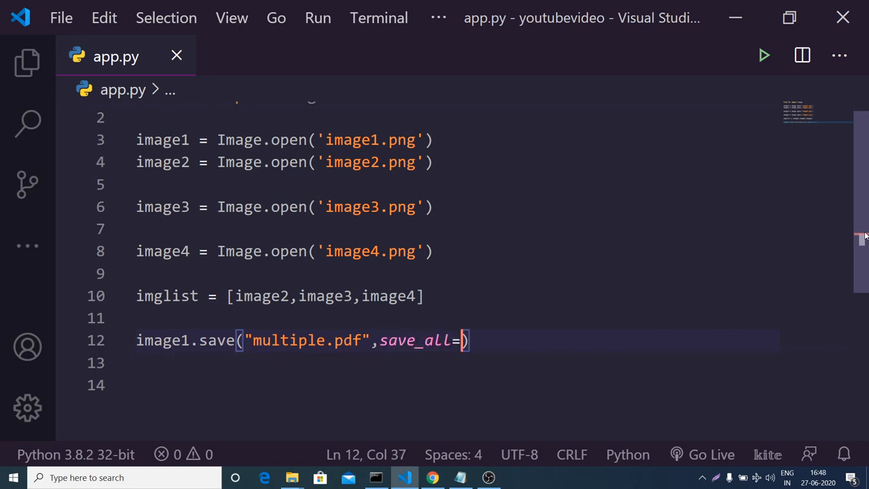
type("Tru")
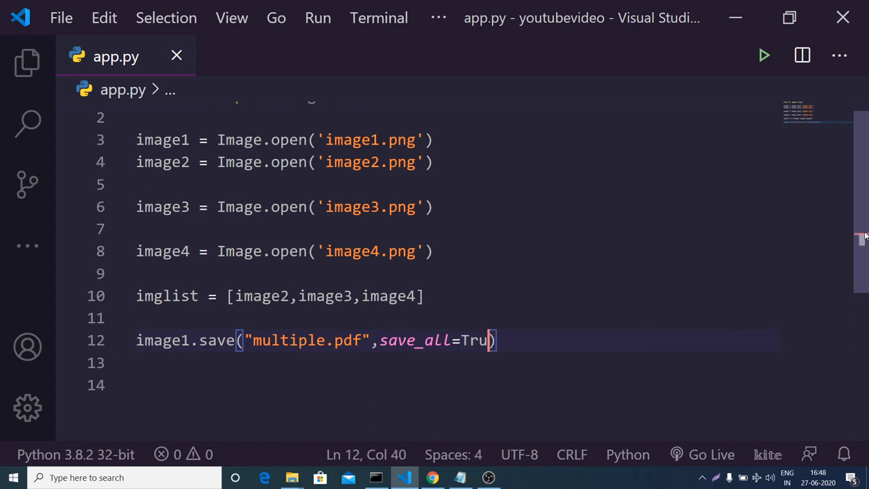
type("e,")
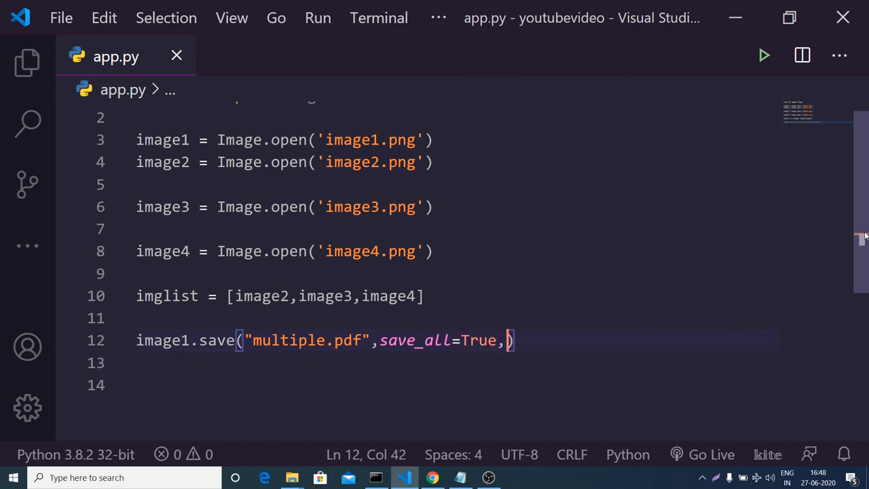
Complete the save call with append_images=imglist
type("appen")
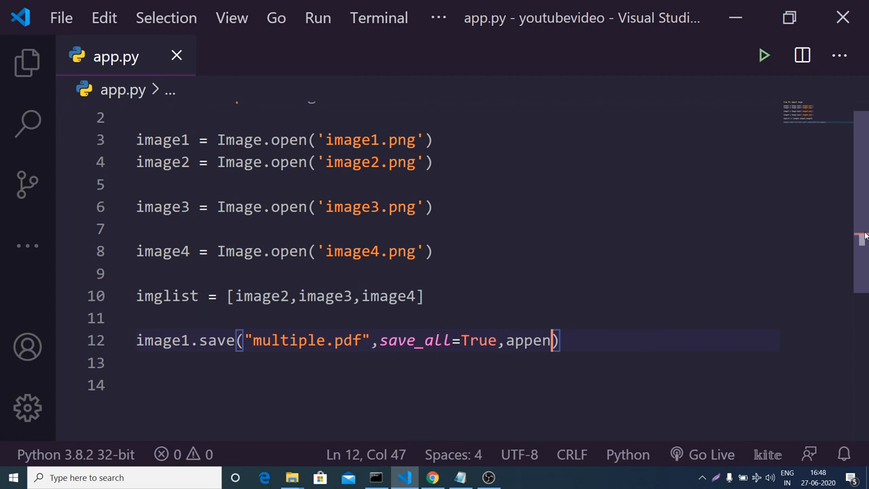
type("_")
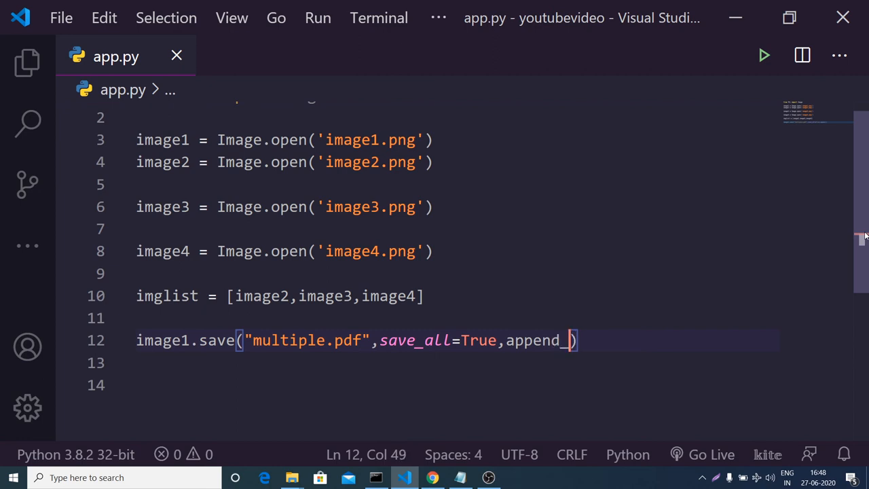
type("images")
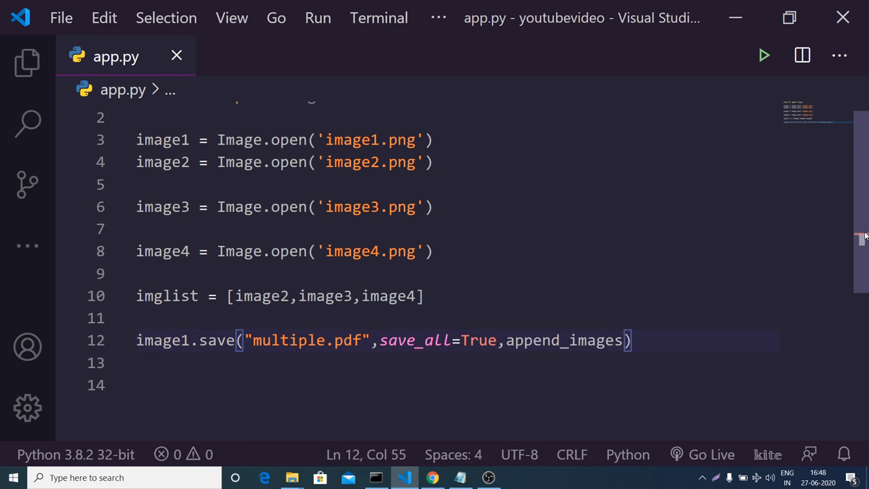
type("=im")
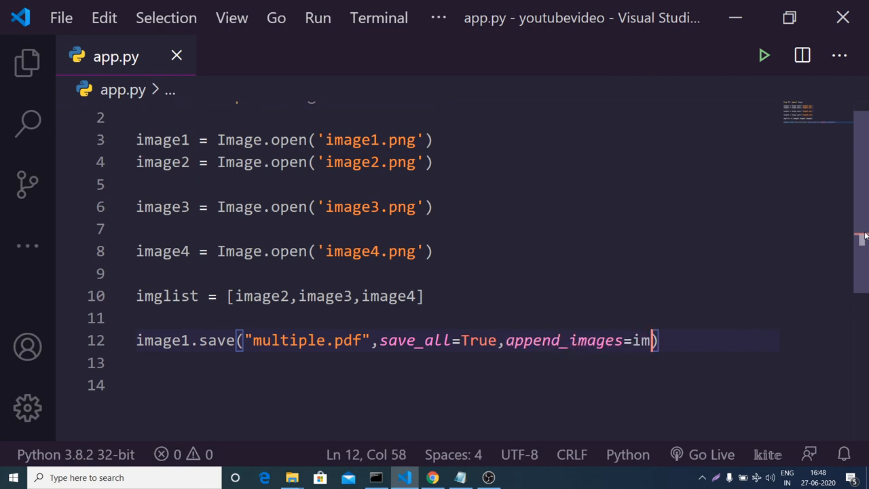
type("glist")
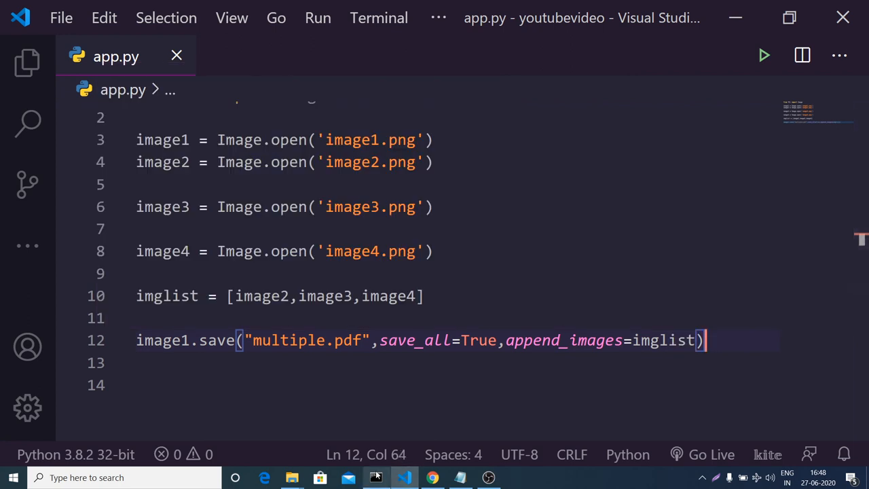
mouse_move(27, 63)
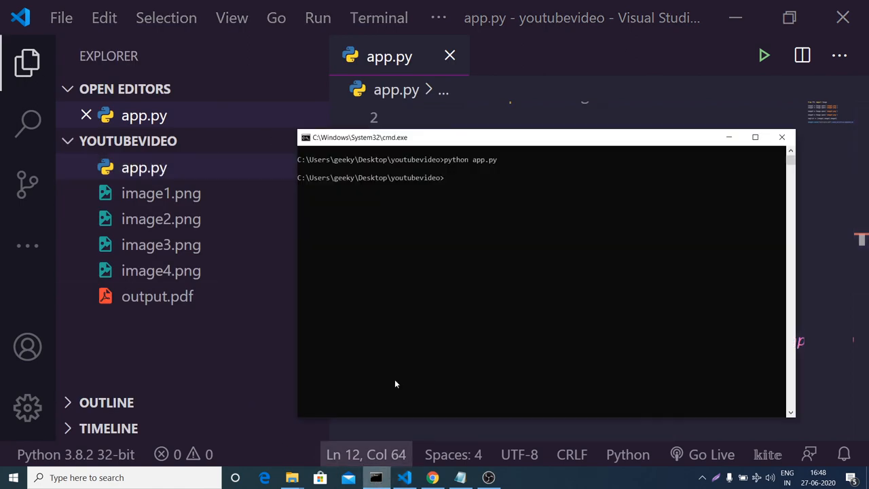
Run python app.py in Command Prompt to generate multiple.pdf
type("pytho")
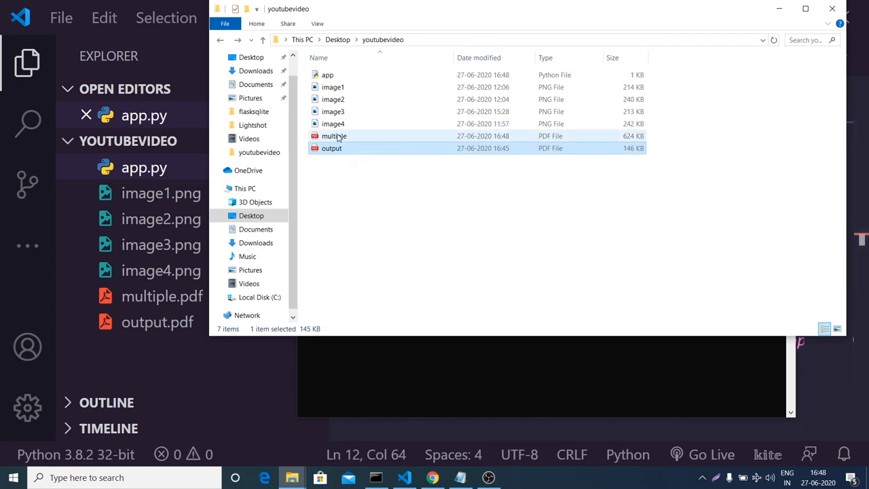
Open multiple.pdf with Google Chrome to view it as a four-page PDF
right_click(334, 136)
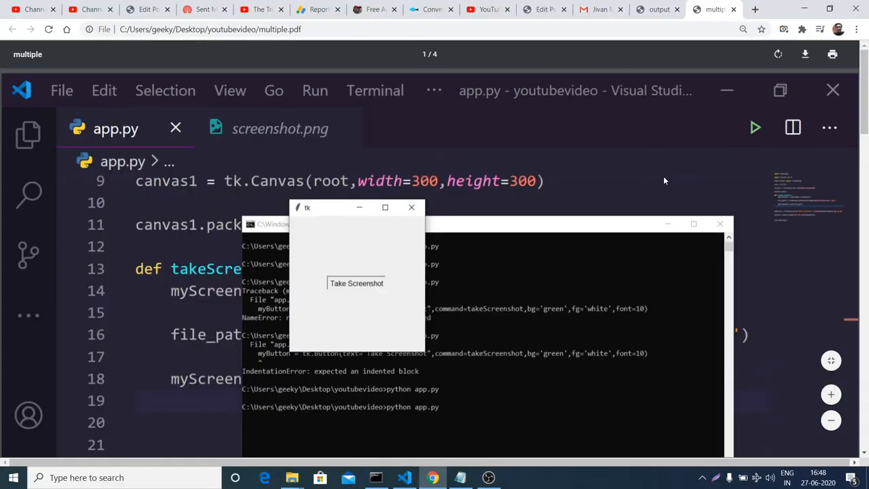
mouse_move(747, 172)
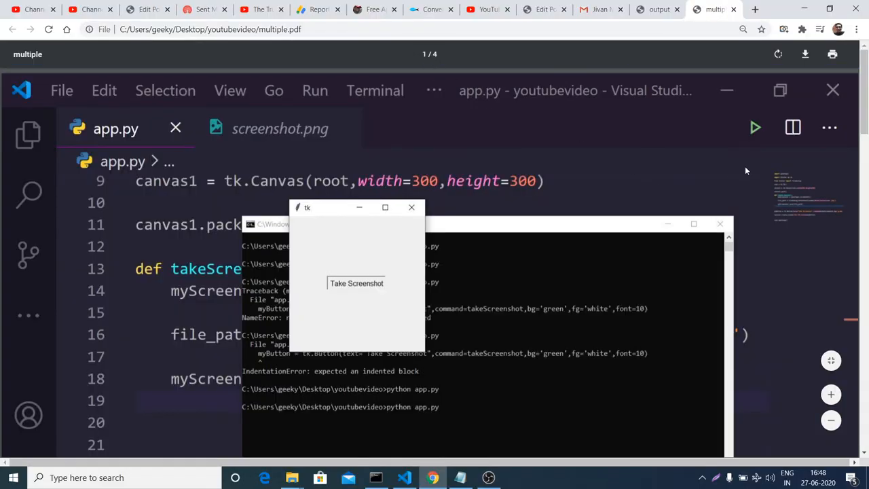